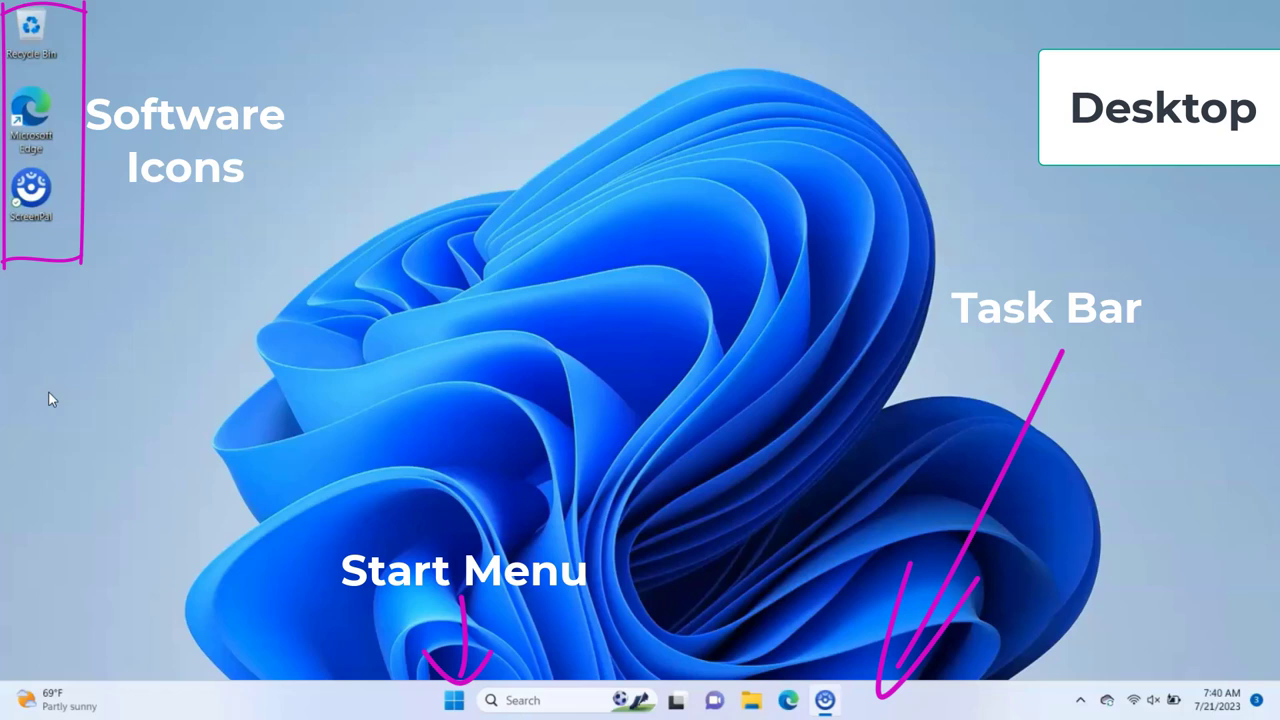
mouse_move(262, 512)
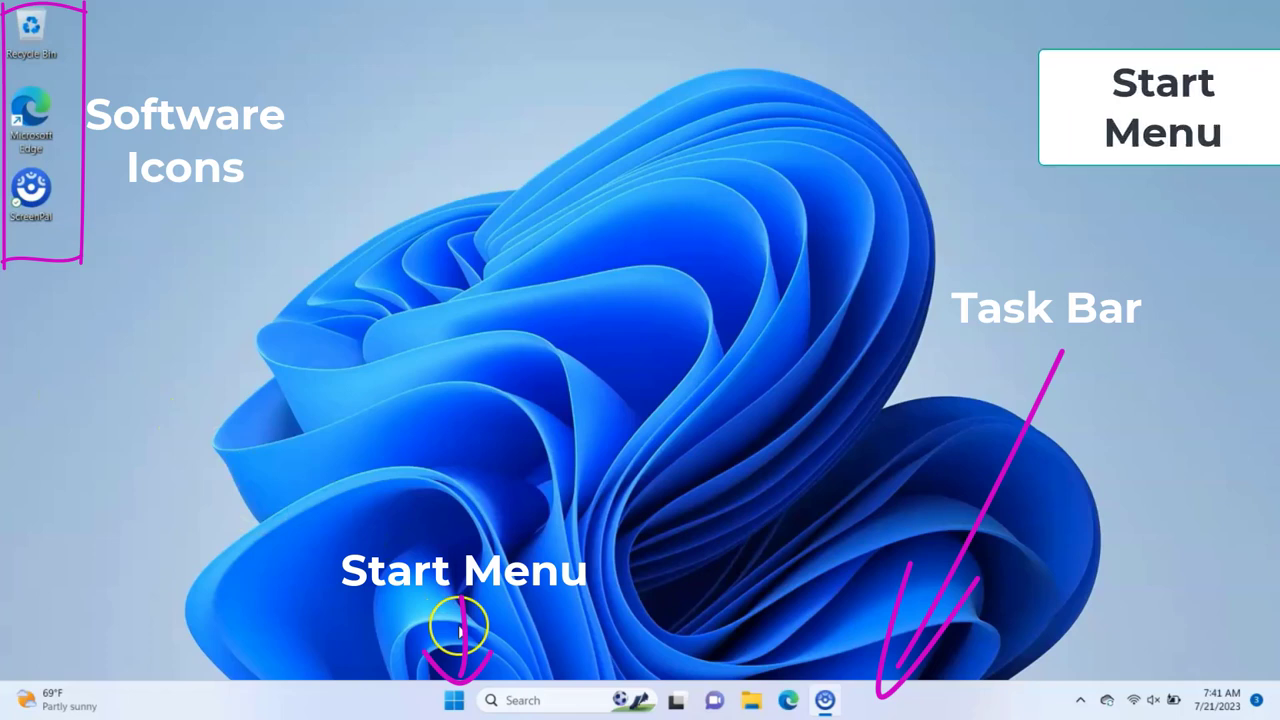
- Scroll through the Start menu's All apps list, then go back and launch the pinned Settings app
click(453, 699)
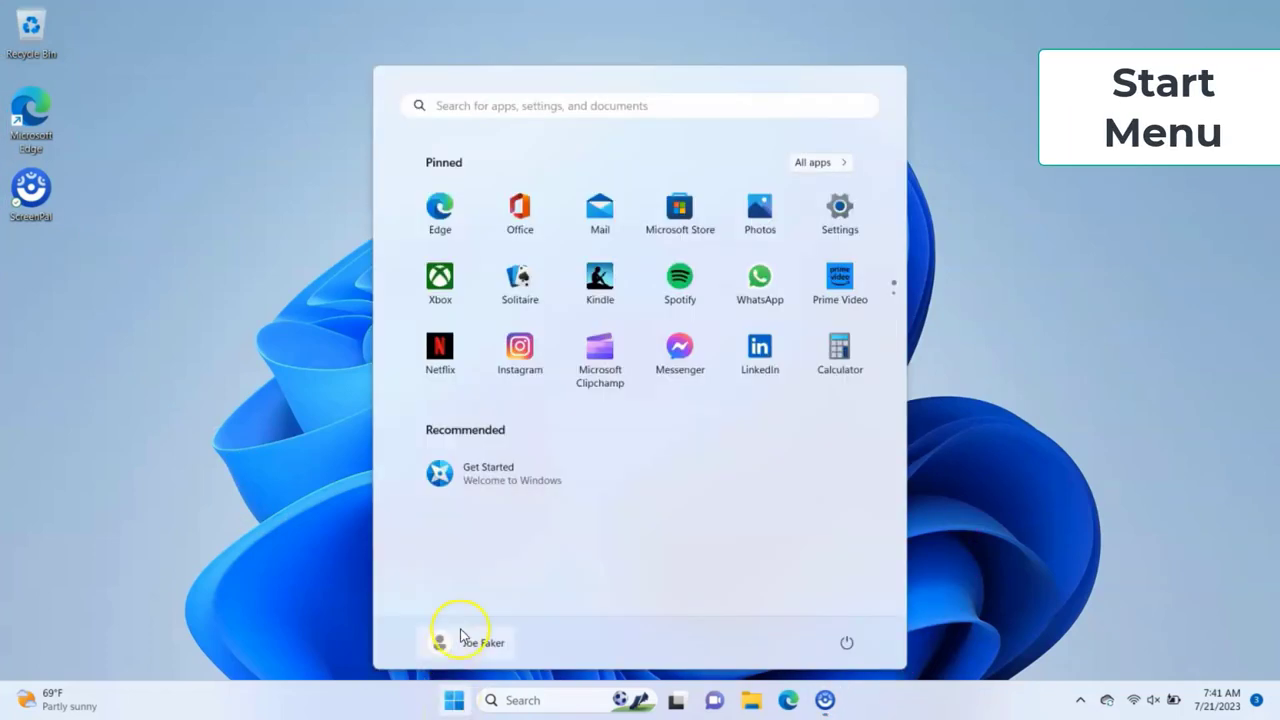
mouse_move(580, 572)
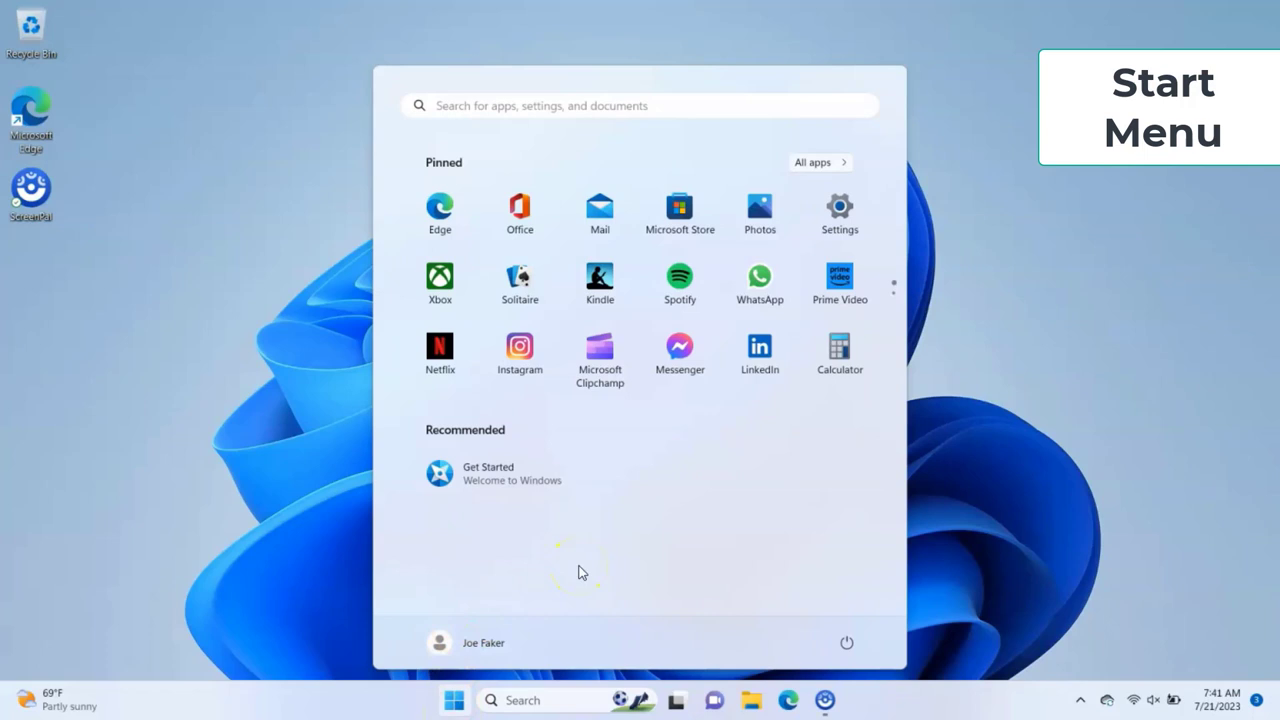
mouse_move(668, 448)
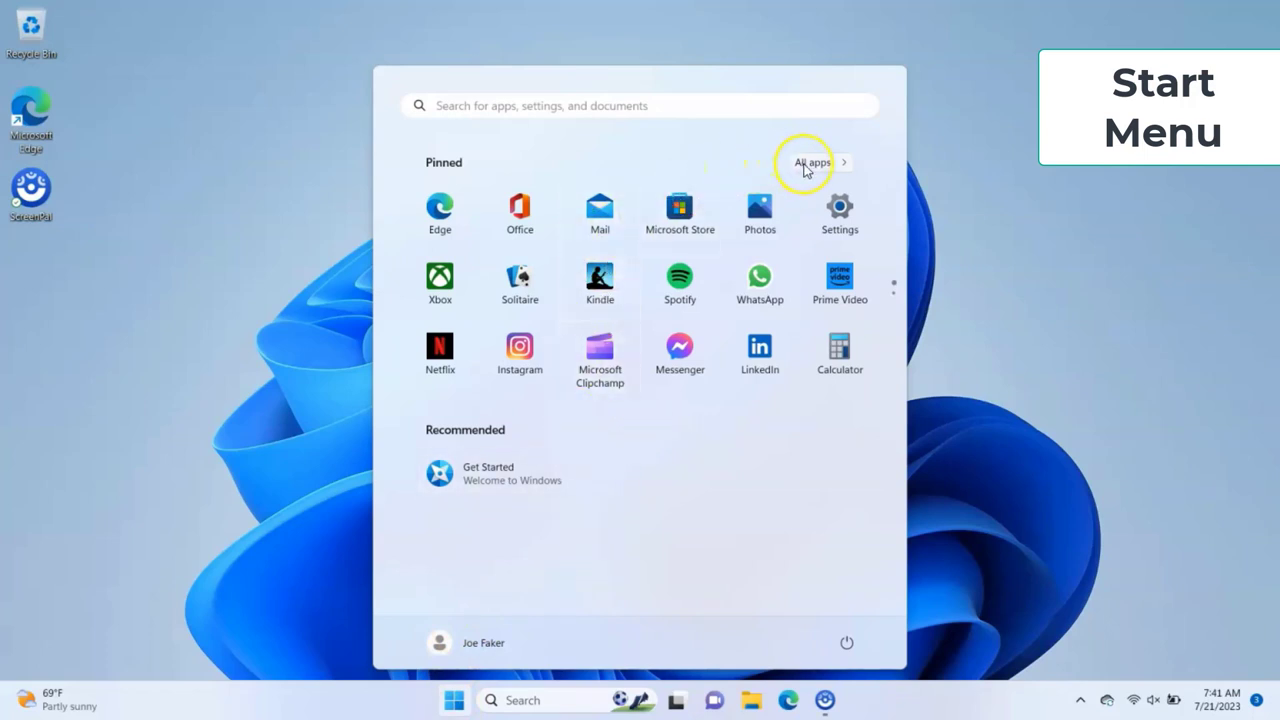
click(812, 162)
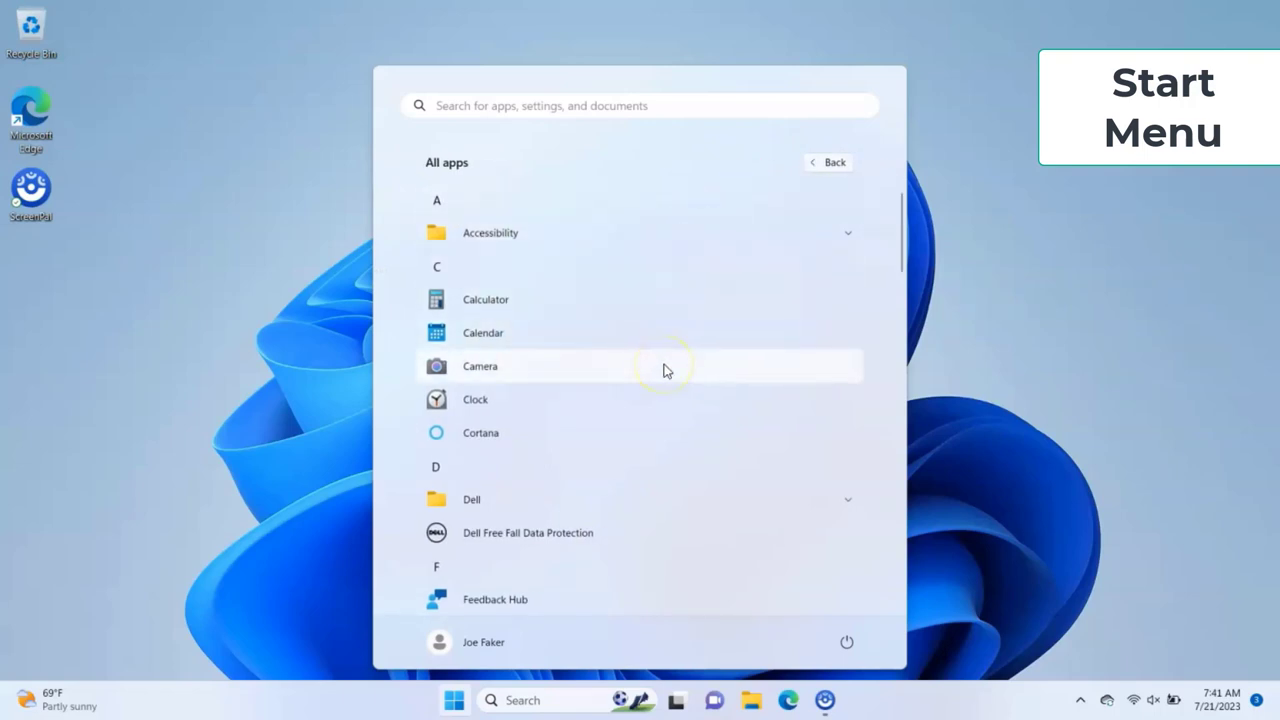
scroll(down, 3)
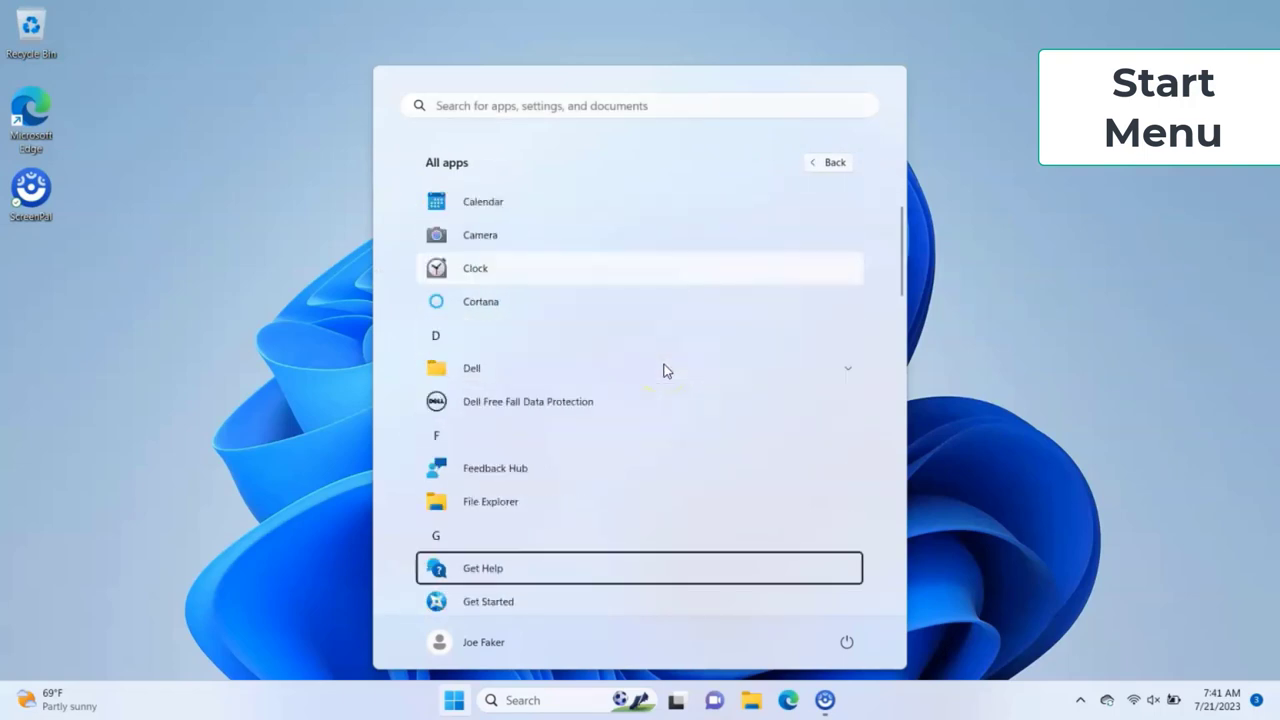
scroll(down, 3)
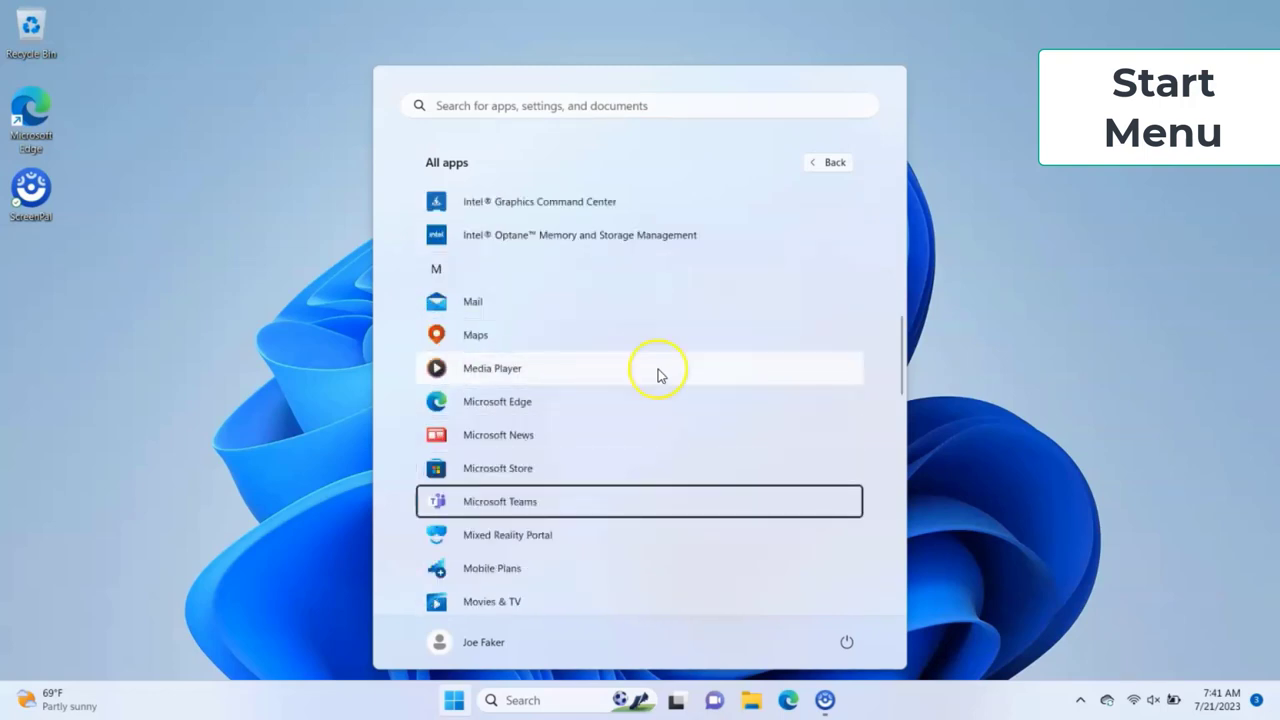
right_click(500, 501)
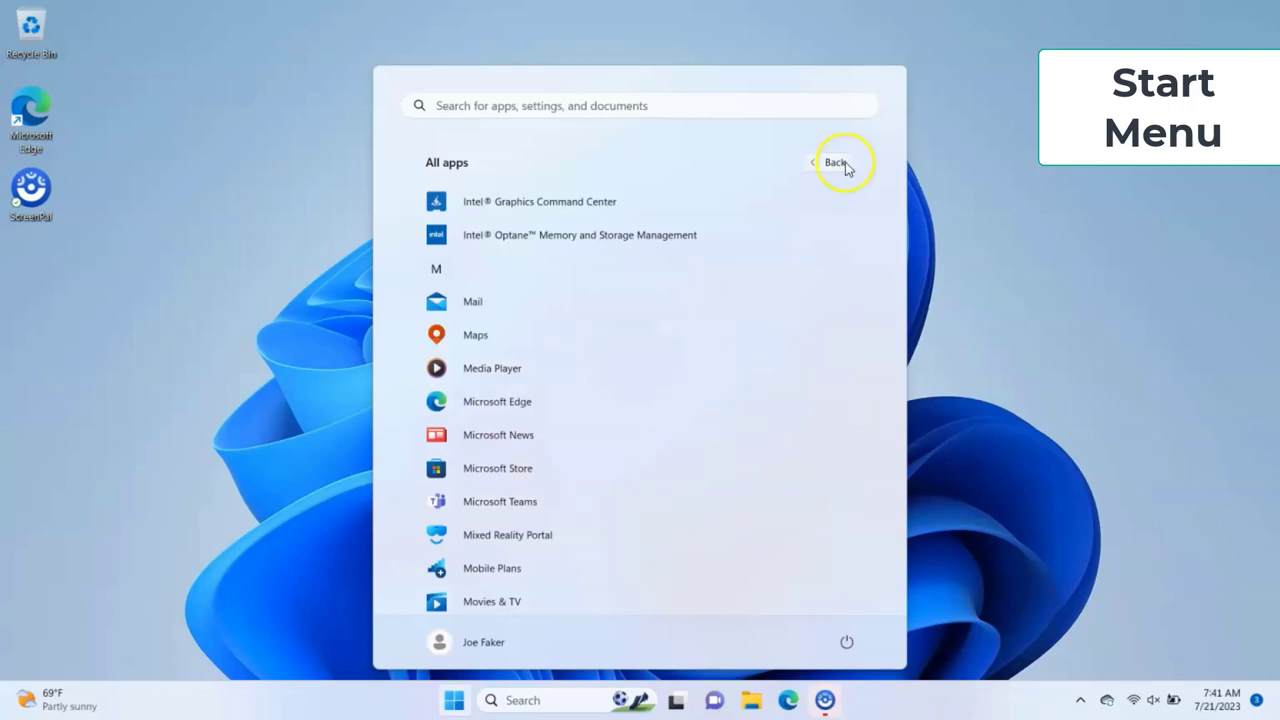
click(835, 162)
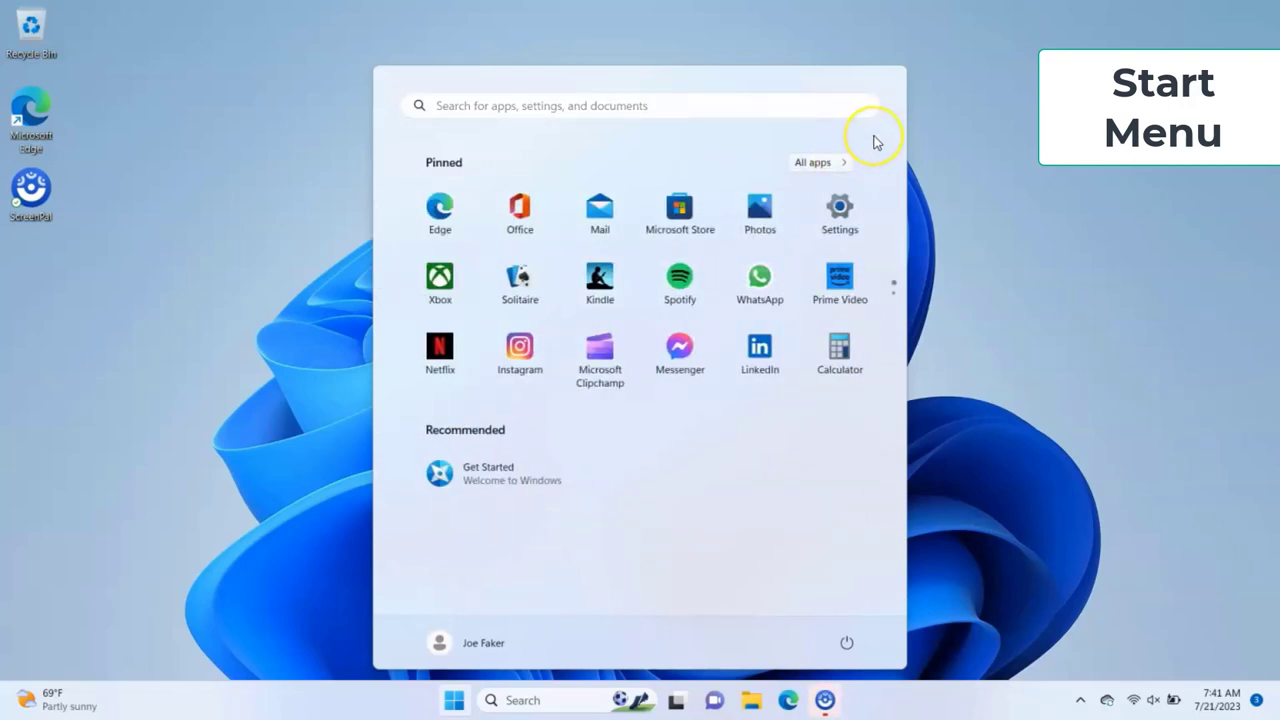
click(839, 210)
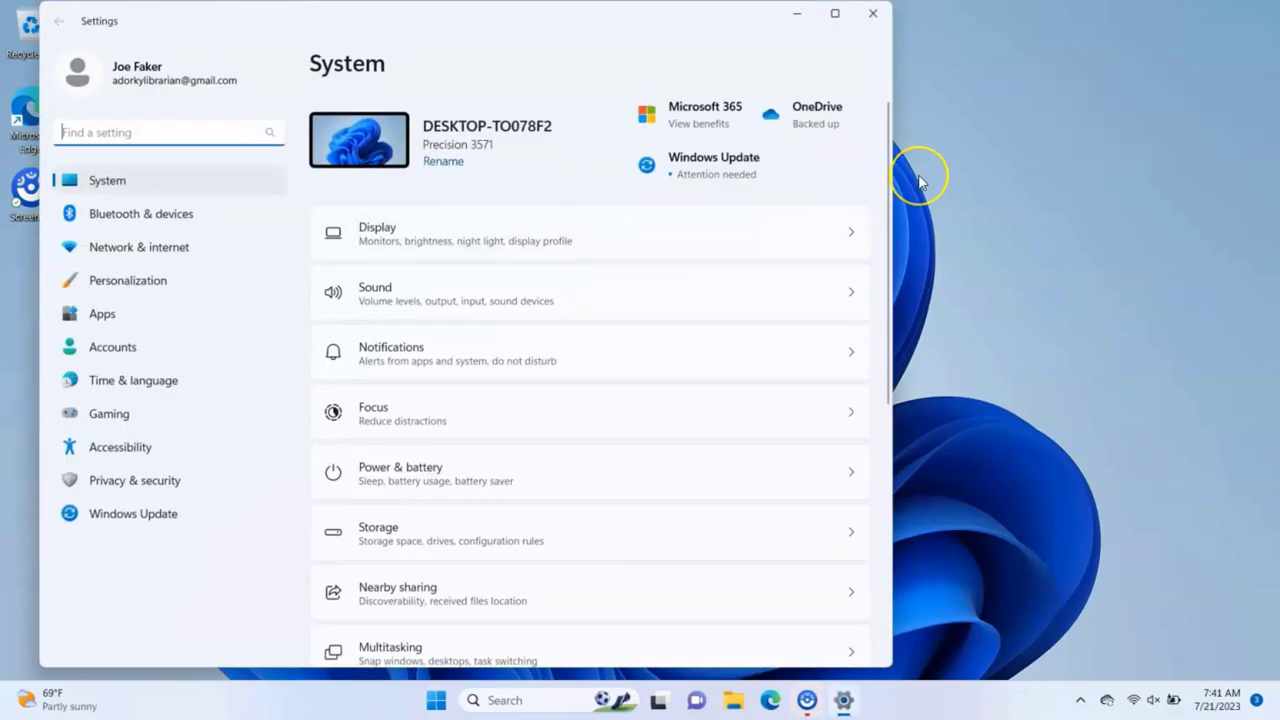
mouse_move(918, 178)
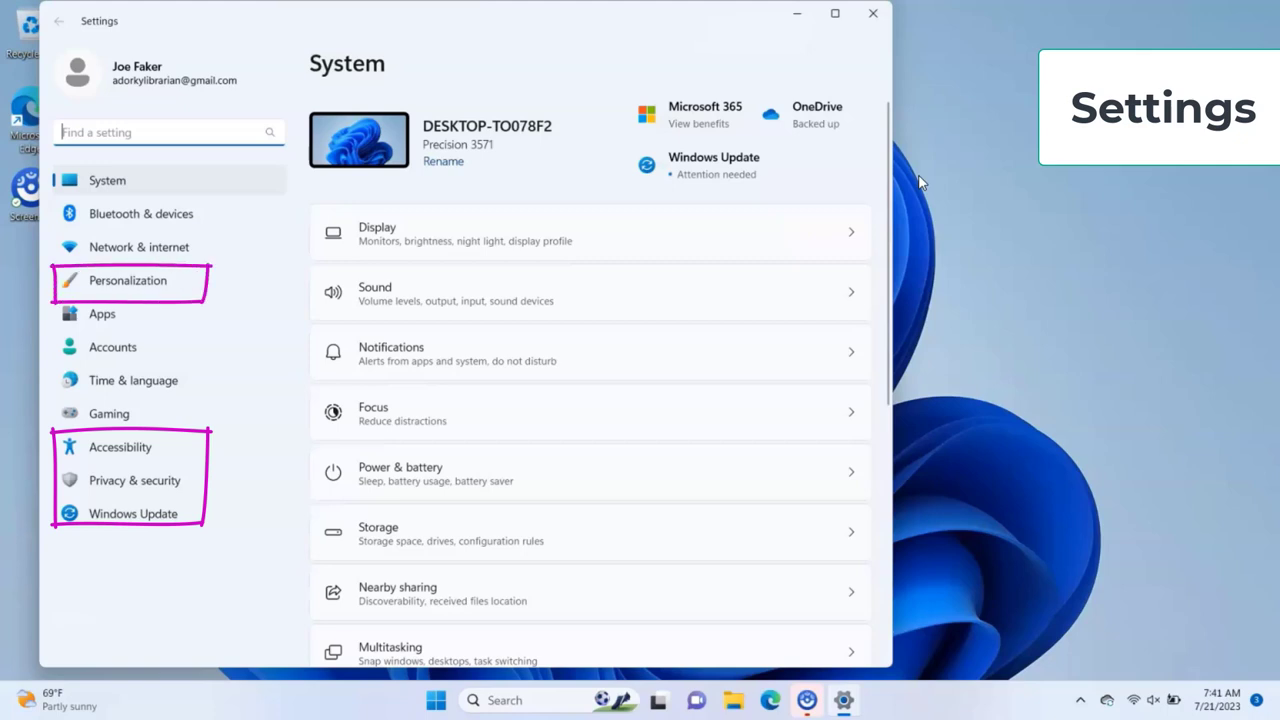
mouse_move(377, 411)
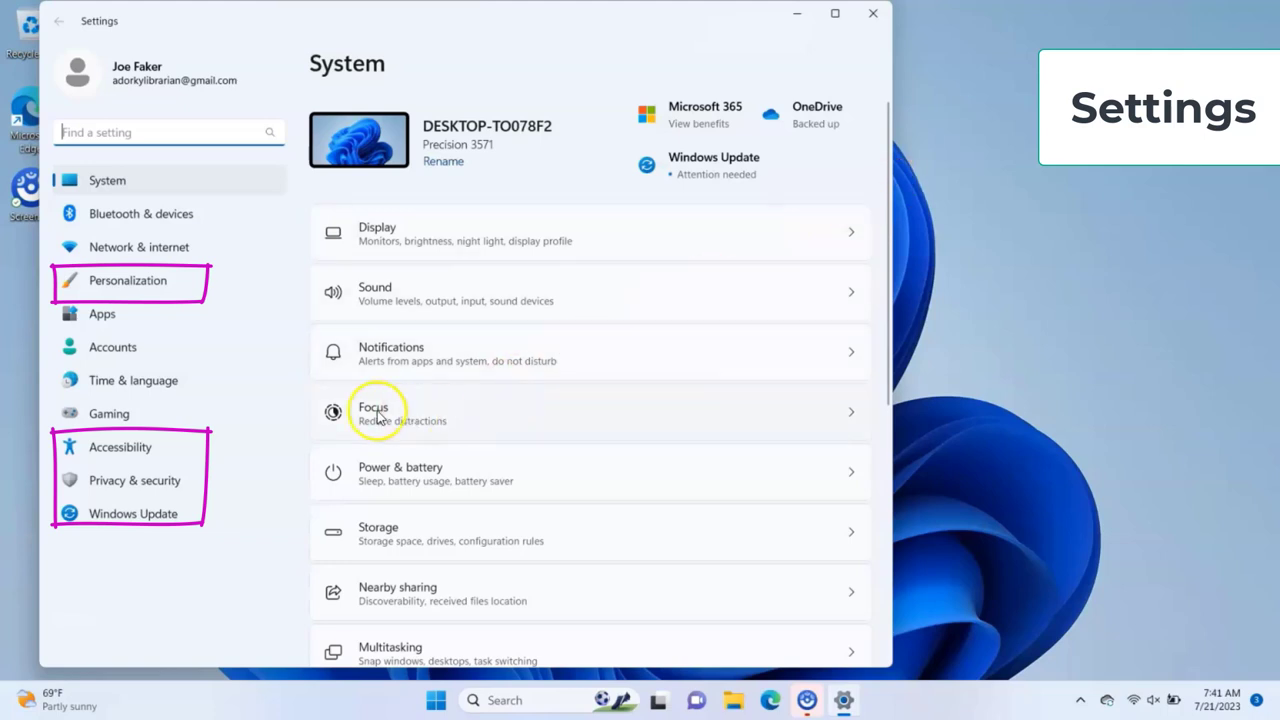
- Open the Date & time page under Time & language
click(133, 380)
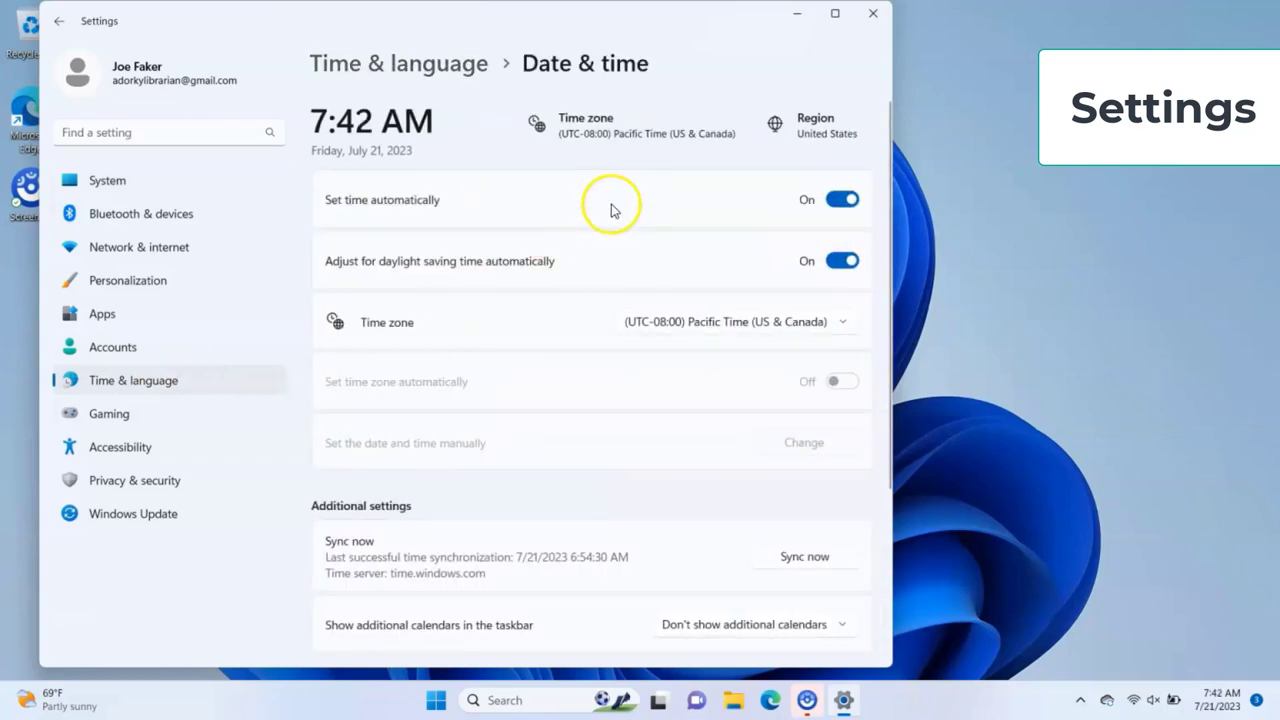
mouse_move(613, 132)
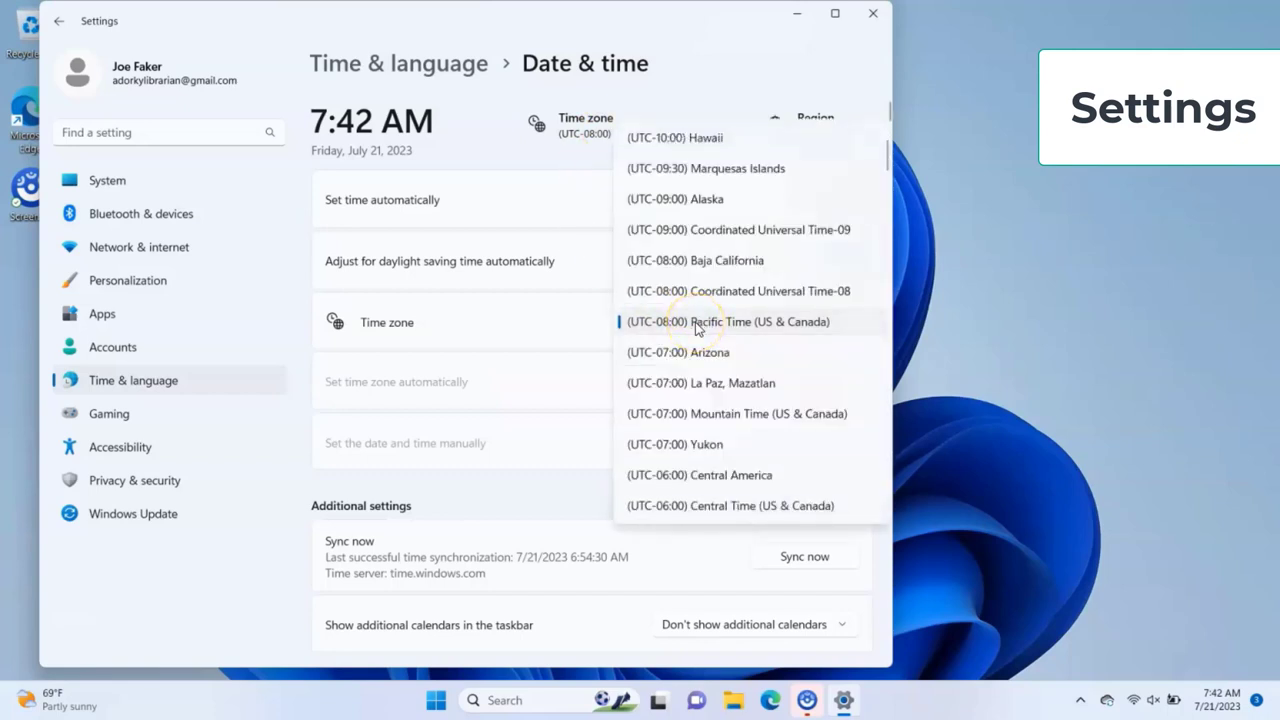
- Choose Eastern Time (US & Canada) as the time zone and Canada under Country or region
scroll(down, 3)
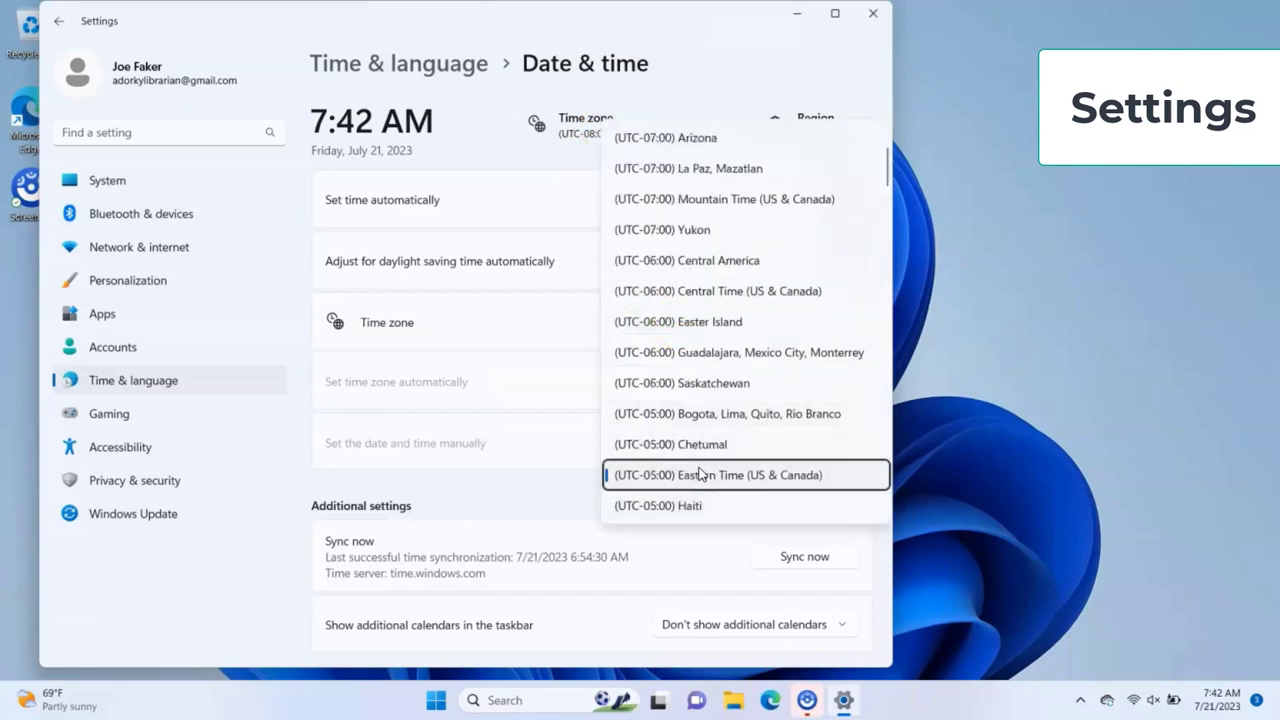
click(717, 474)
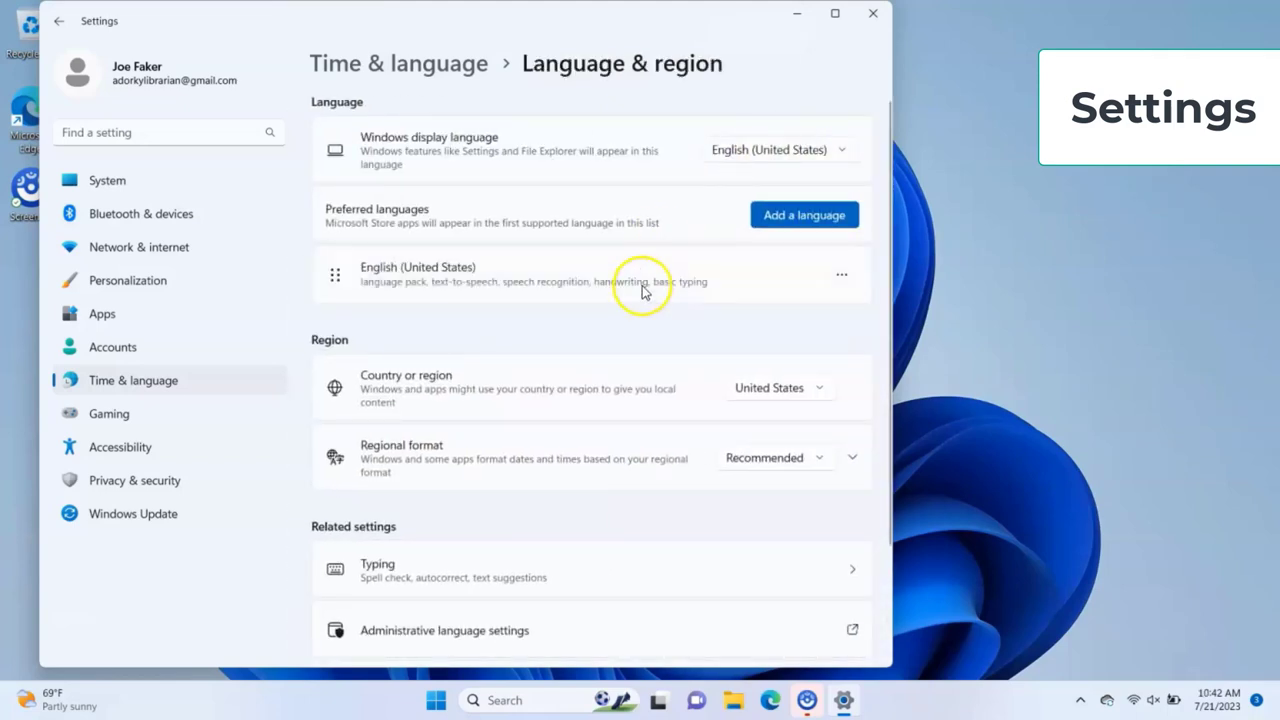
click(779, 387)
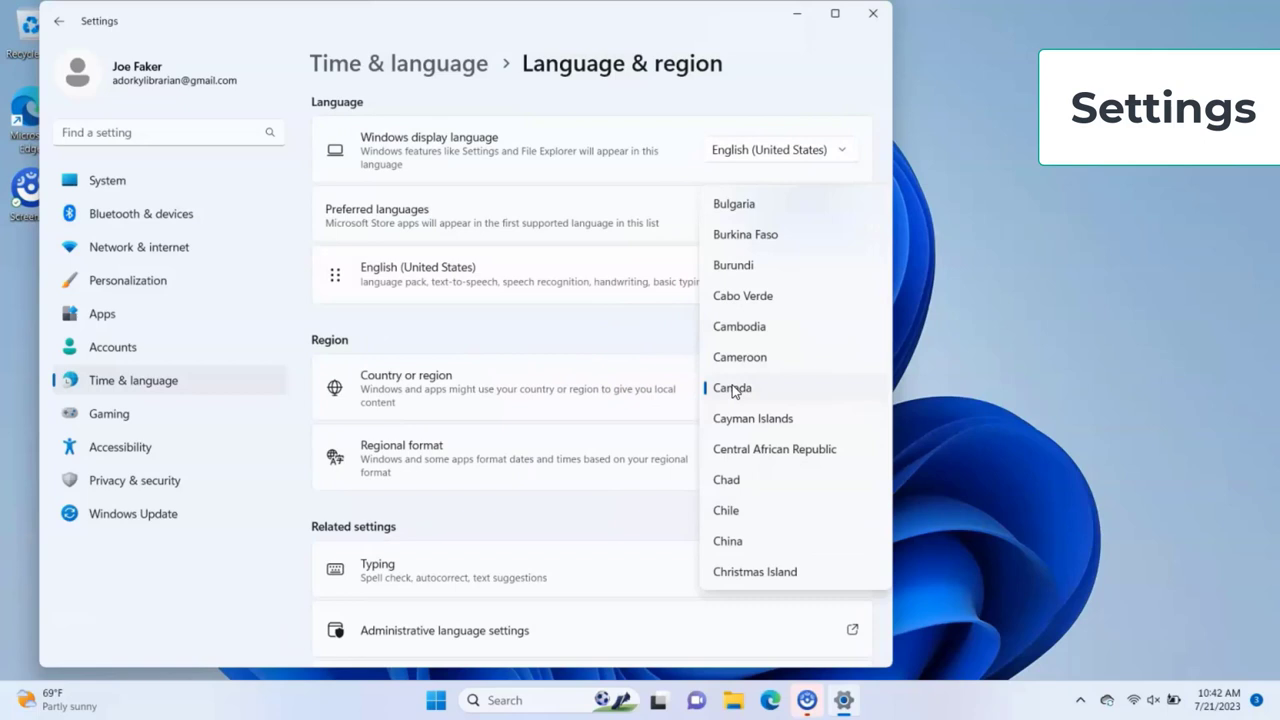
click(127, 280)
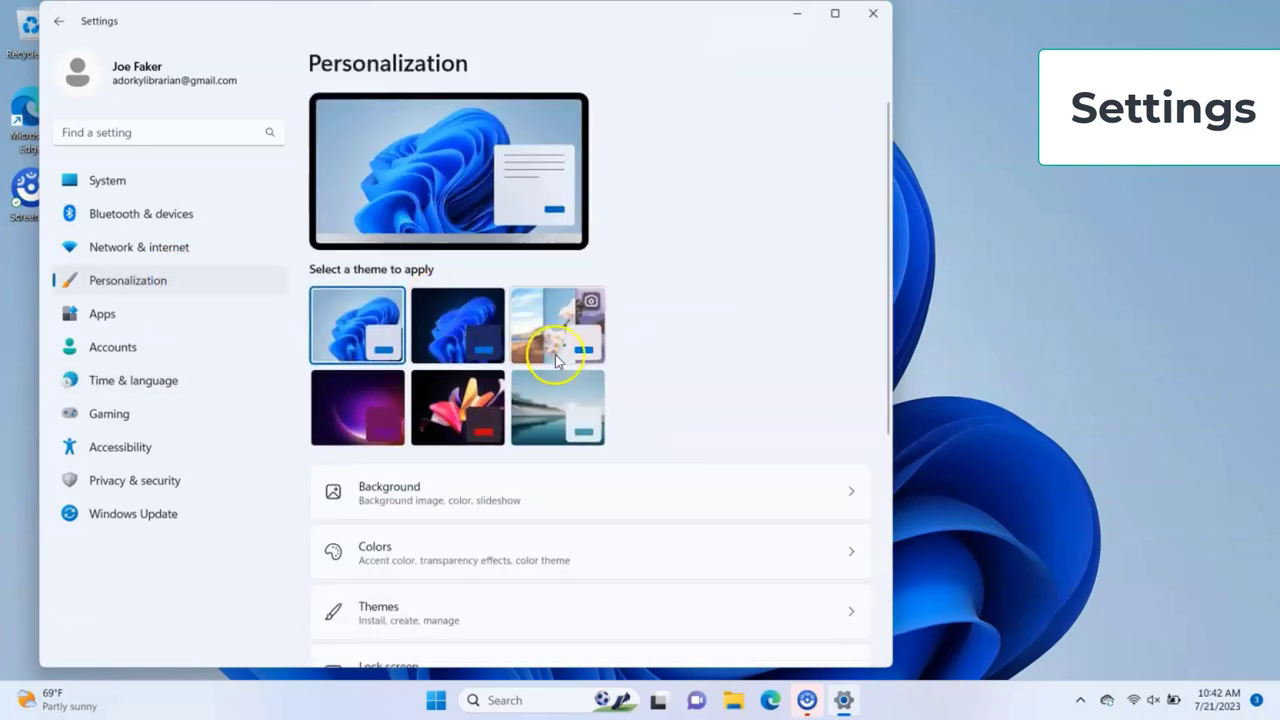
mouse_move(358, 407)
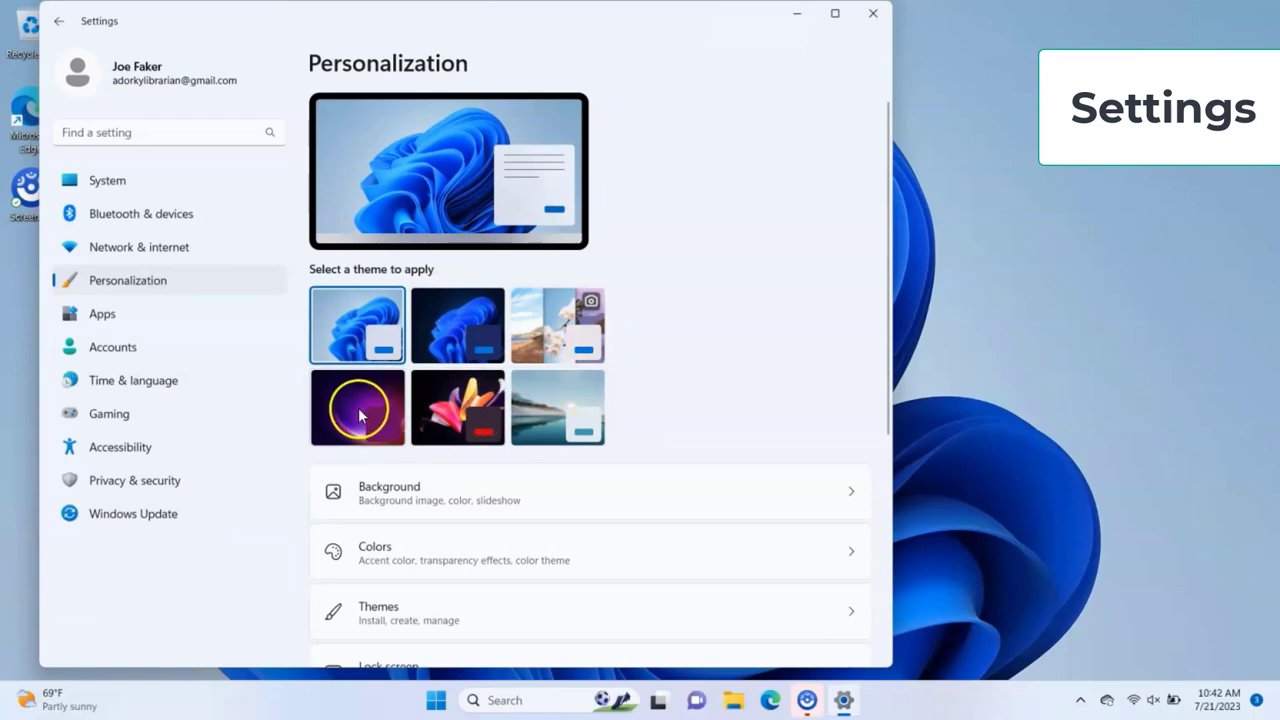
- Apply the purple glow theme thumbnail in Personalization
click(357, 407)
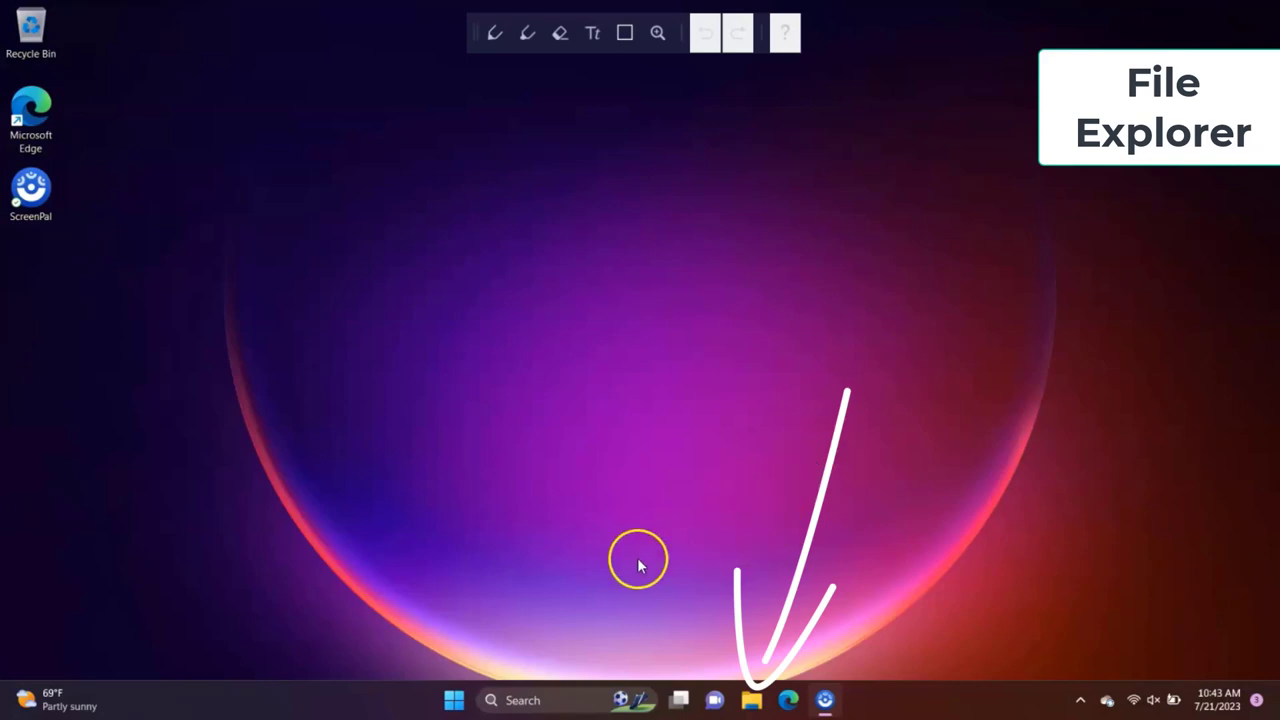
- Create a new BIO1234 folder in Documents using File Explorer's New > Folder
click(751, 699)
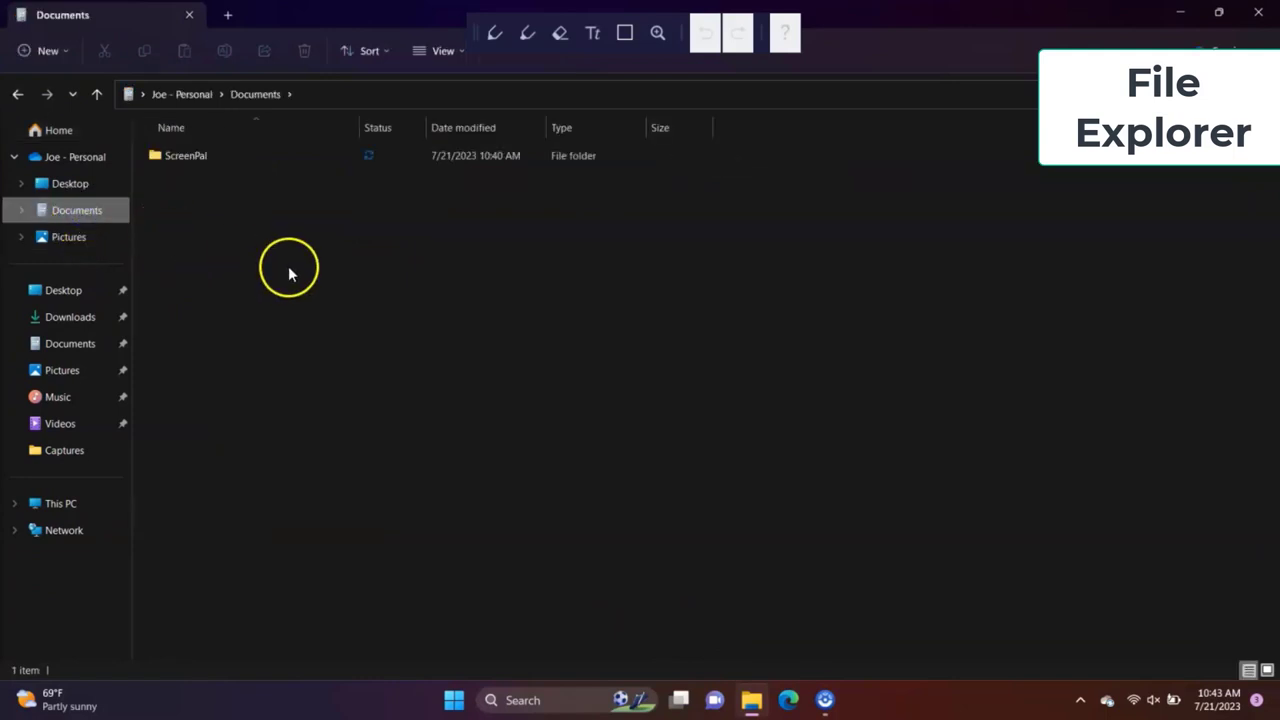
right_click(290, 270)
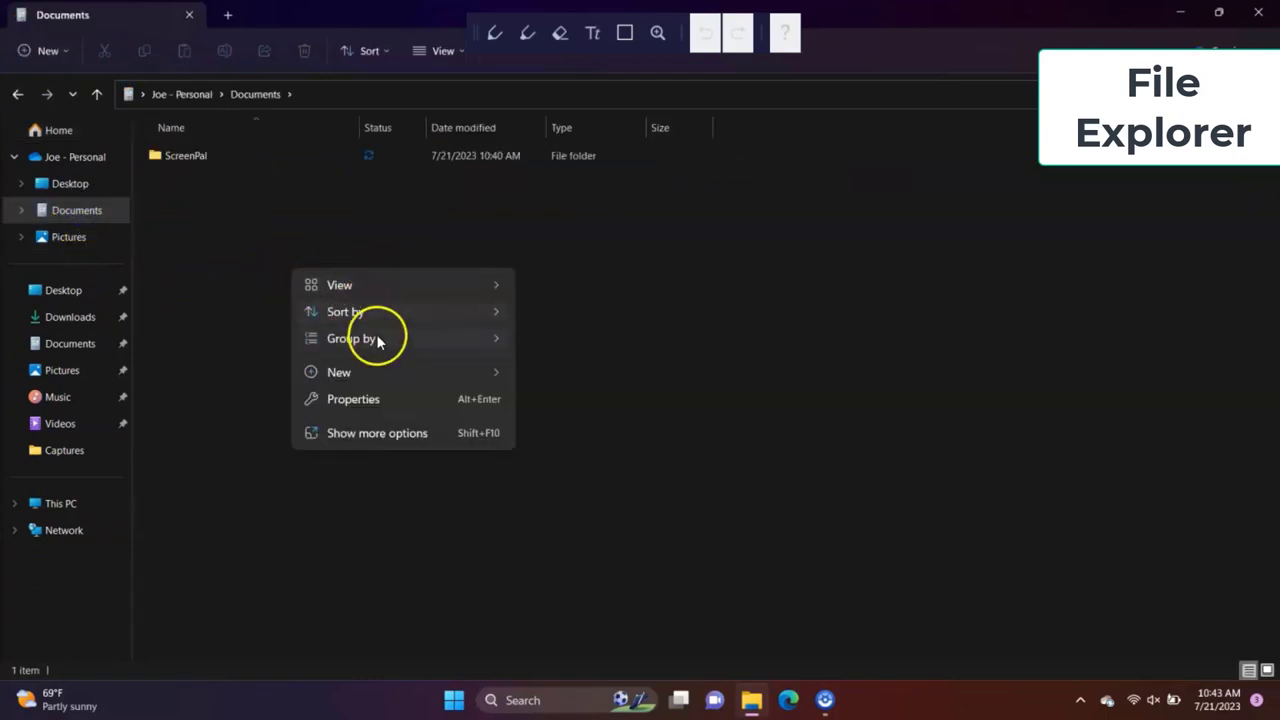
click(560, 378)
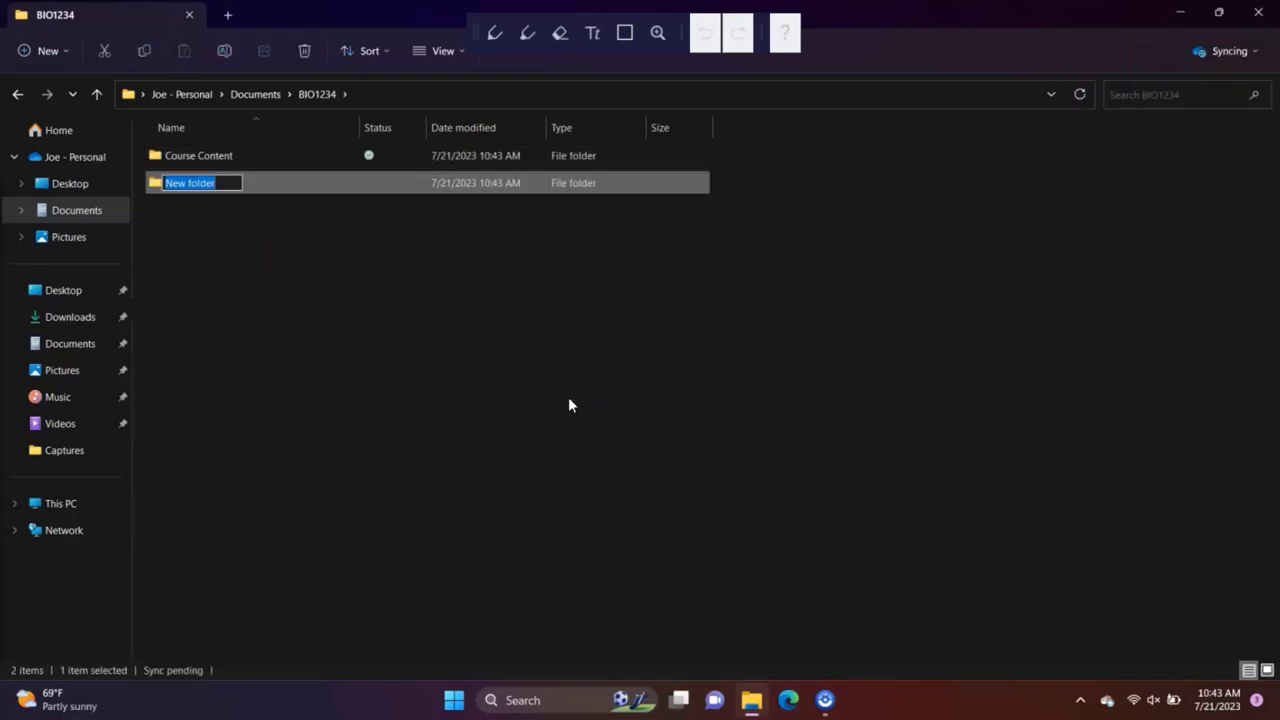
click(58, 130)
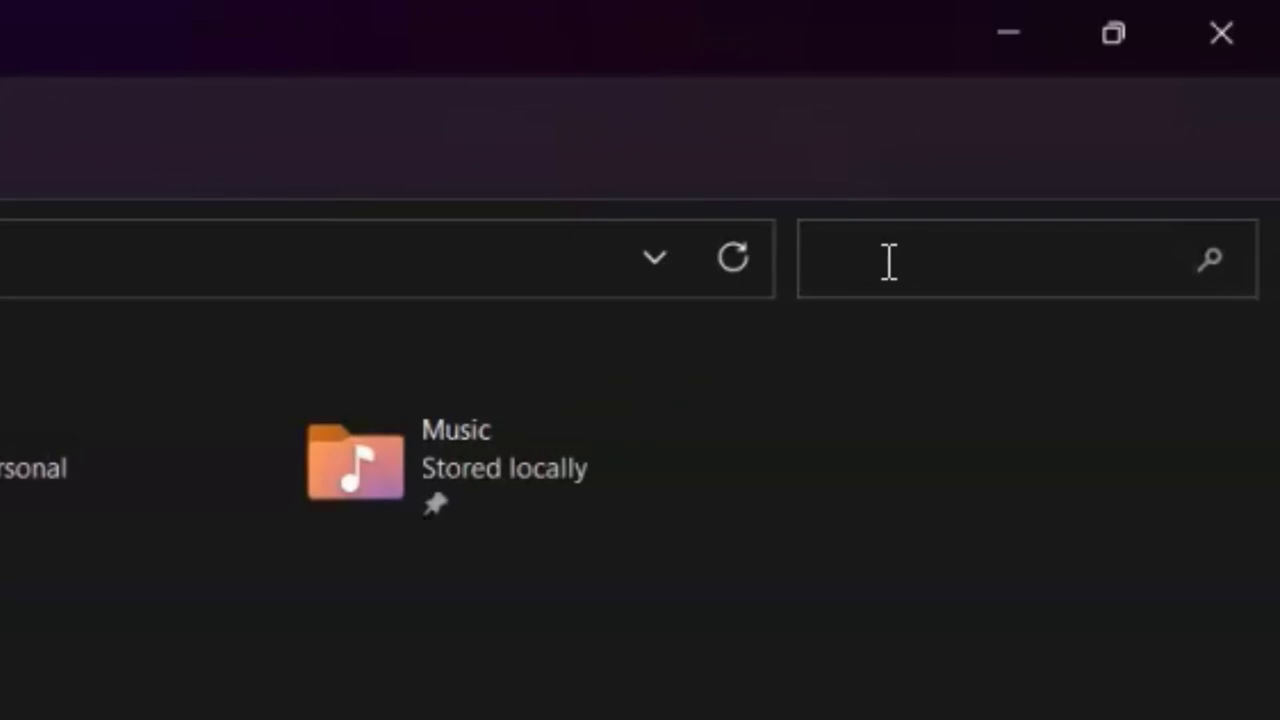
- Search File Explorer for .jpg files and check the empty Saved Pictures folder
text(.jp)
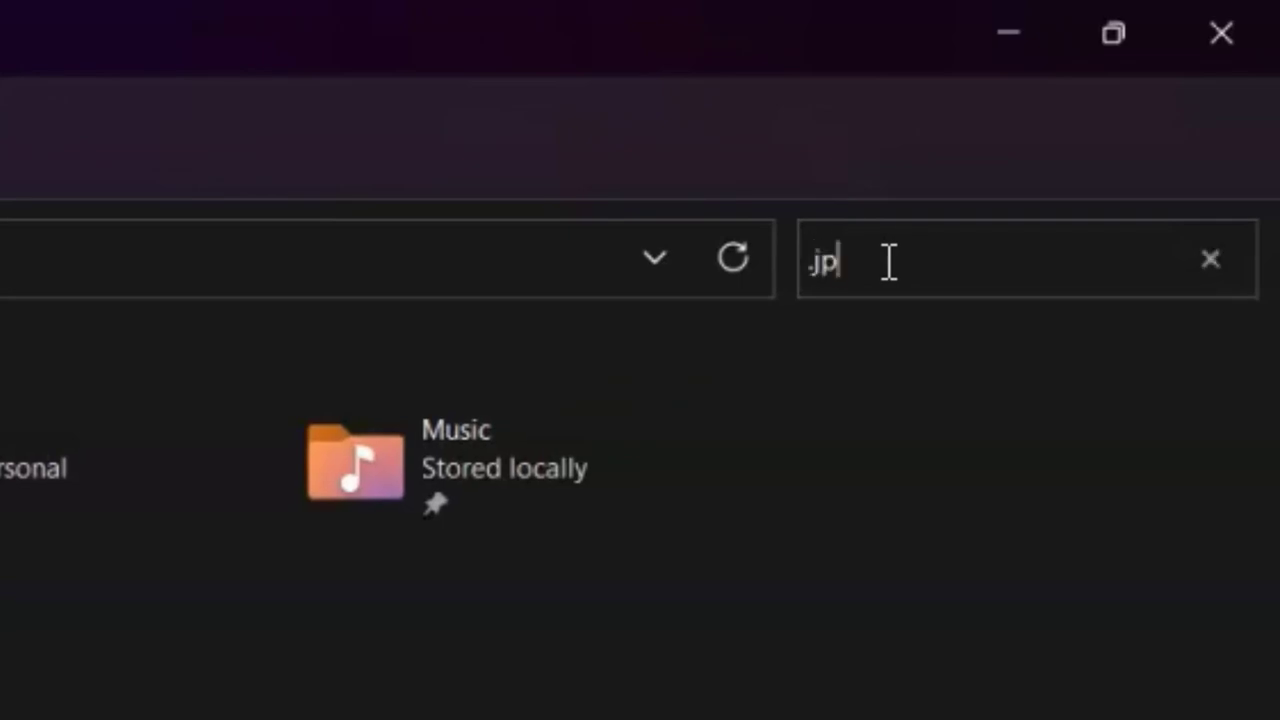
text(g)
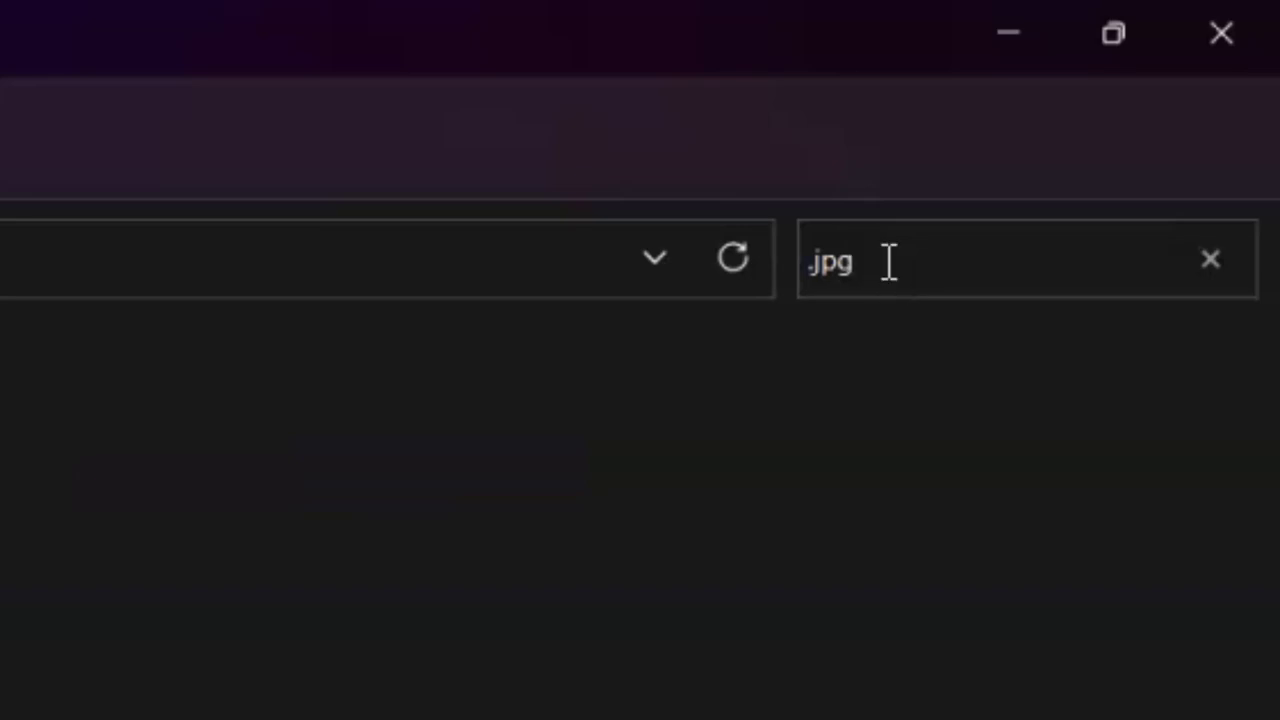
click(855, 260)
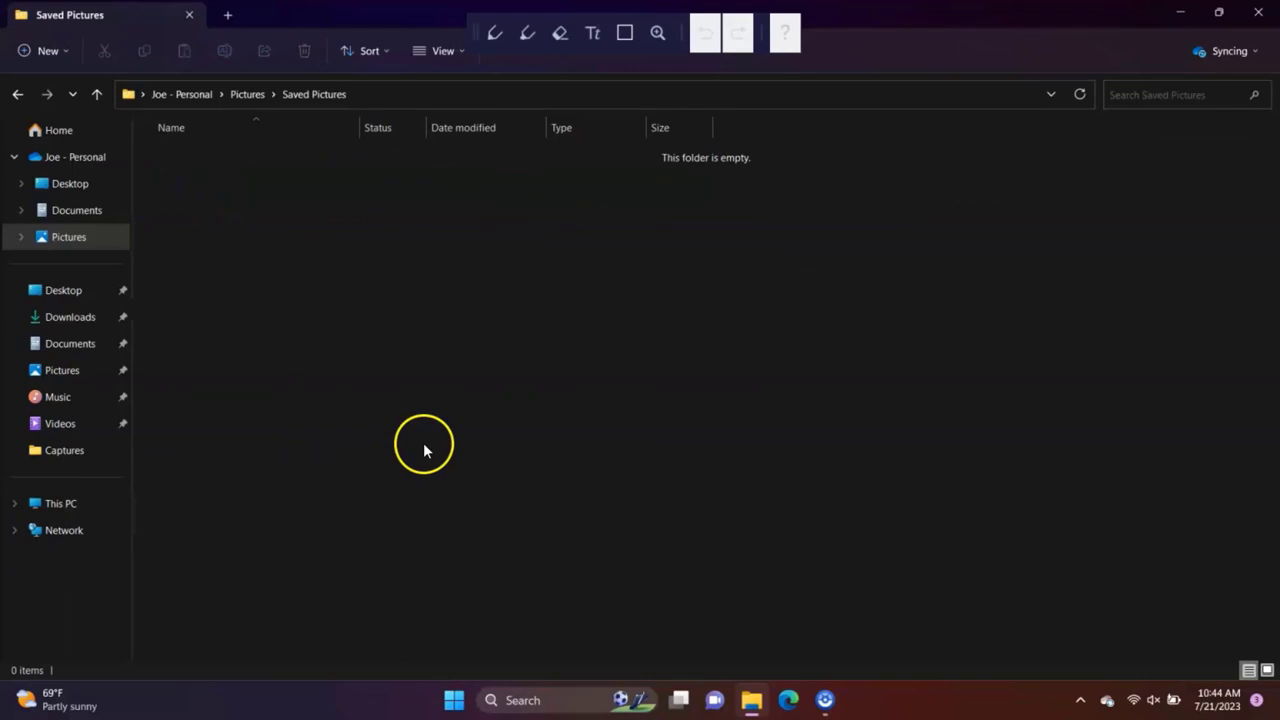
click(522, 699)
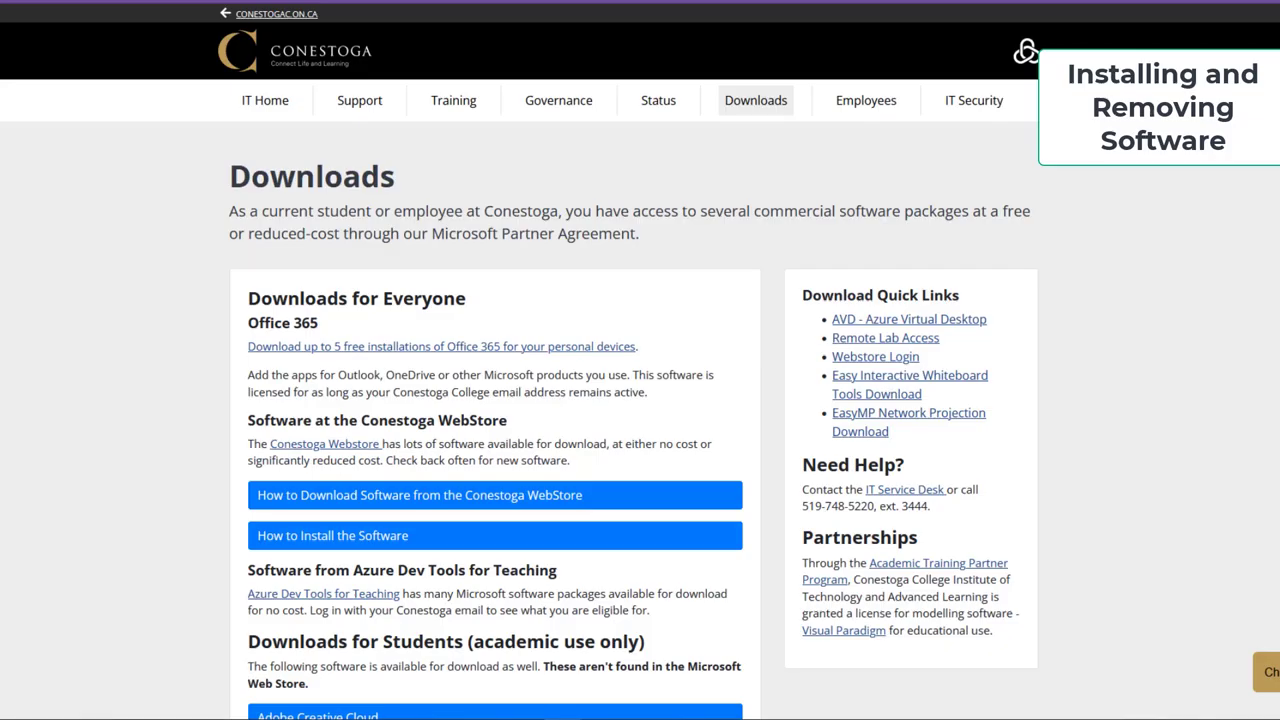
mouse_move(1110, 380)
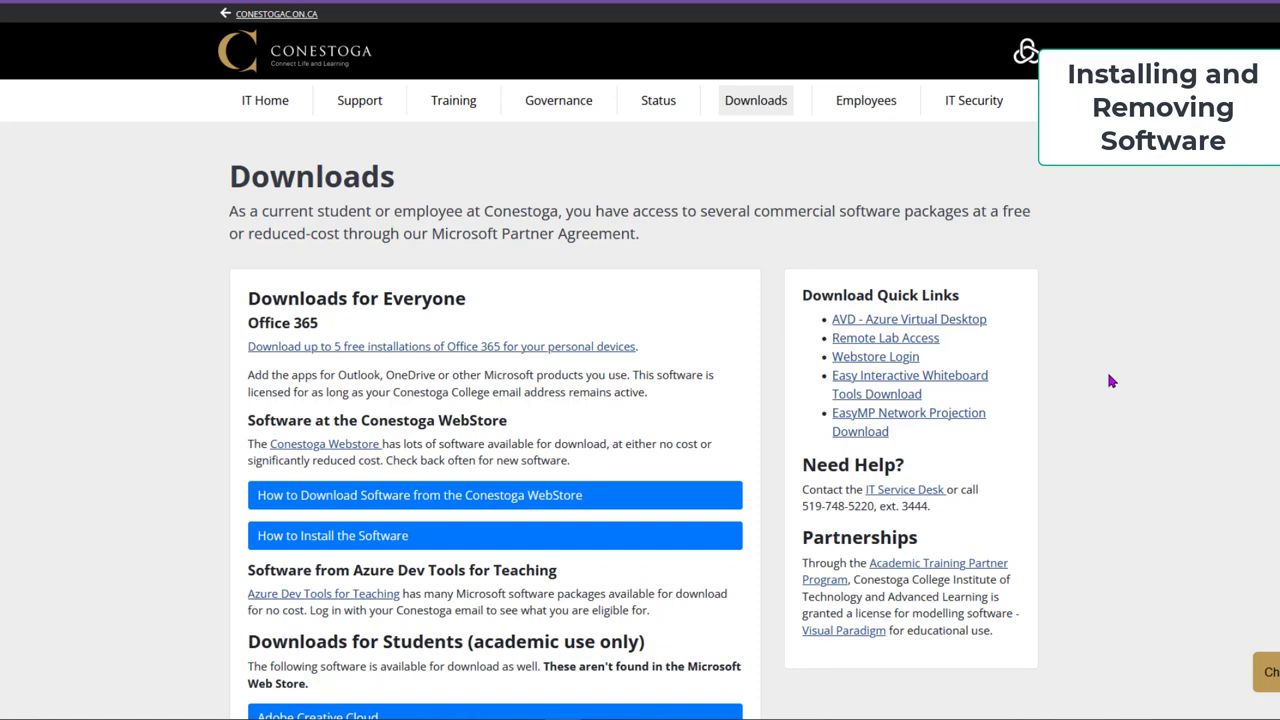
- Expand the Adobe Creative Cloud entry on Conestoga's Downloads page, then launch Windows Settings
scroll(down, 3)
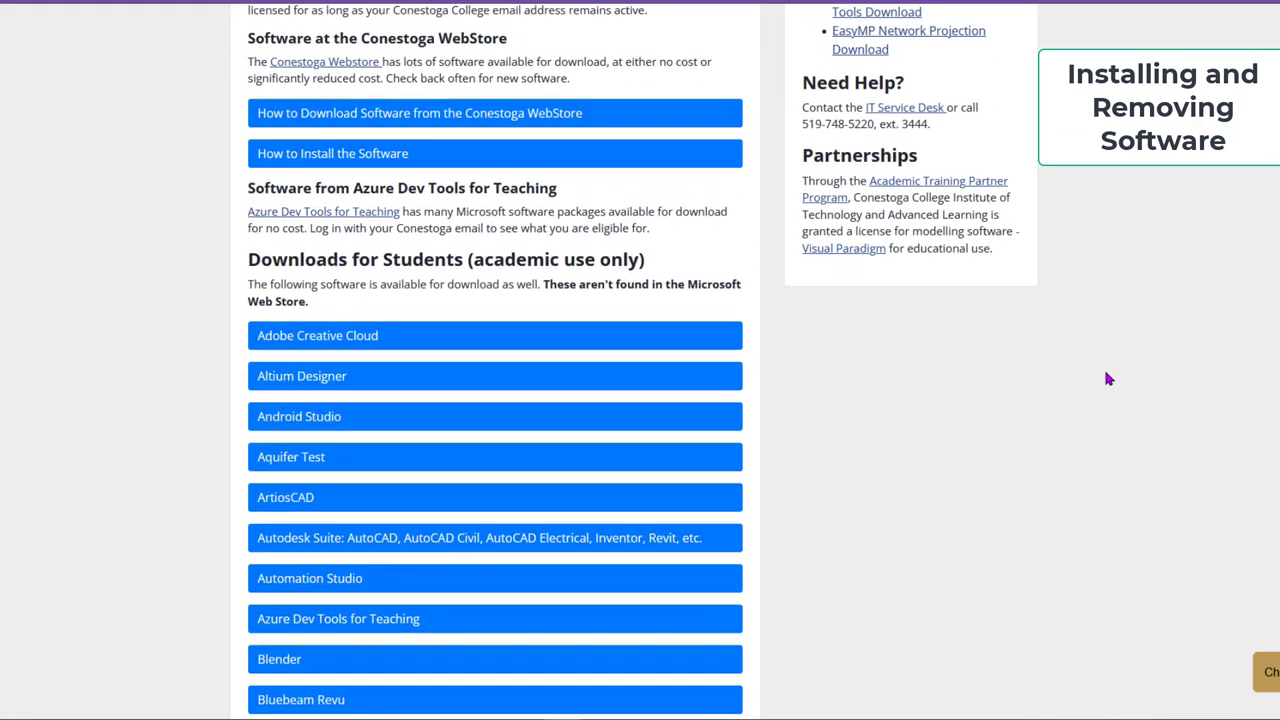
scroll(down, 3)
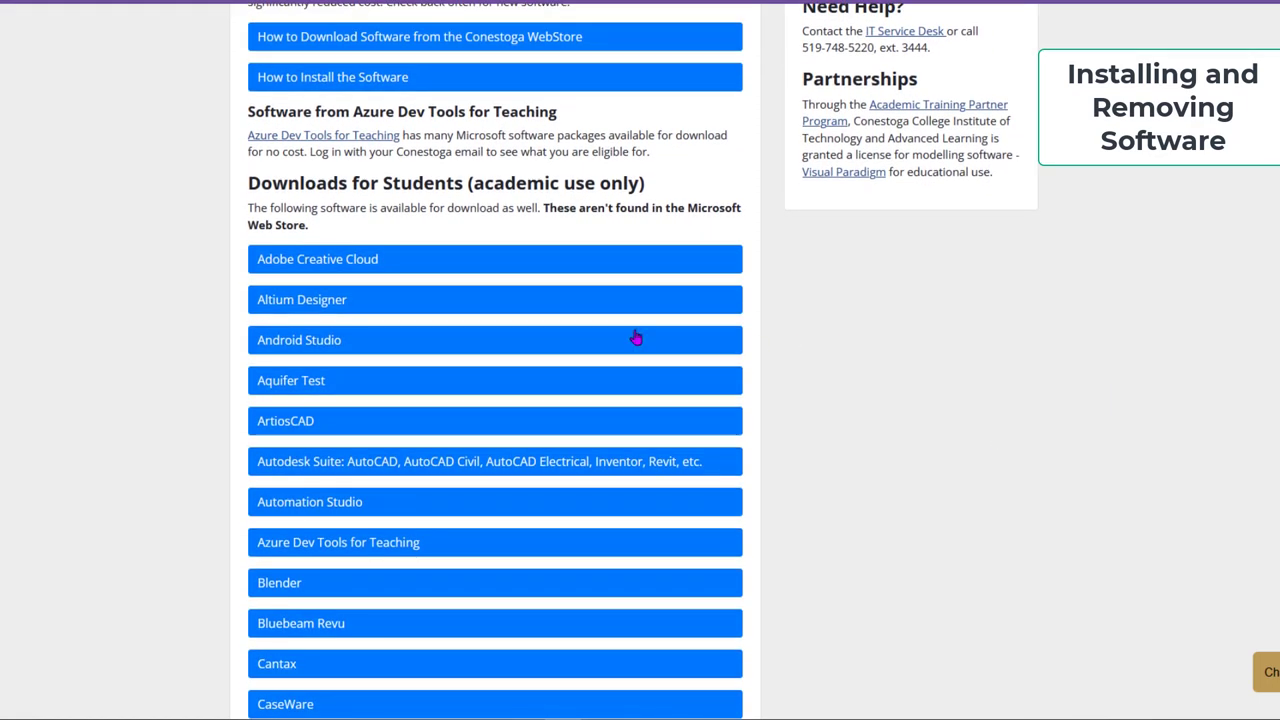
click(317, 259)
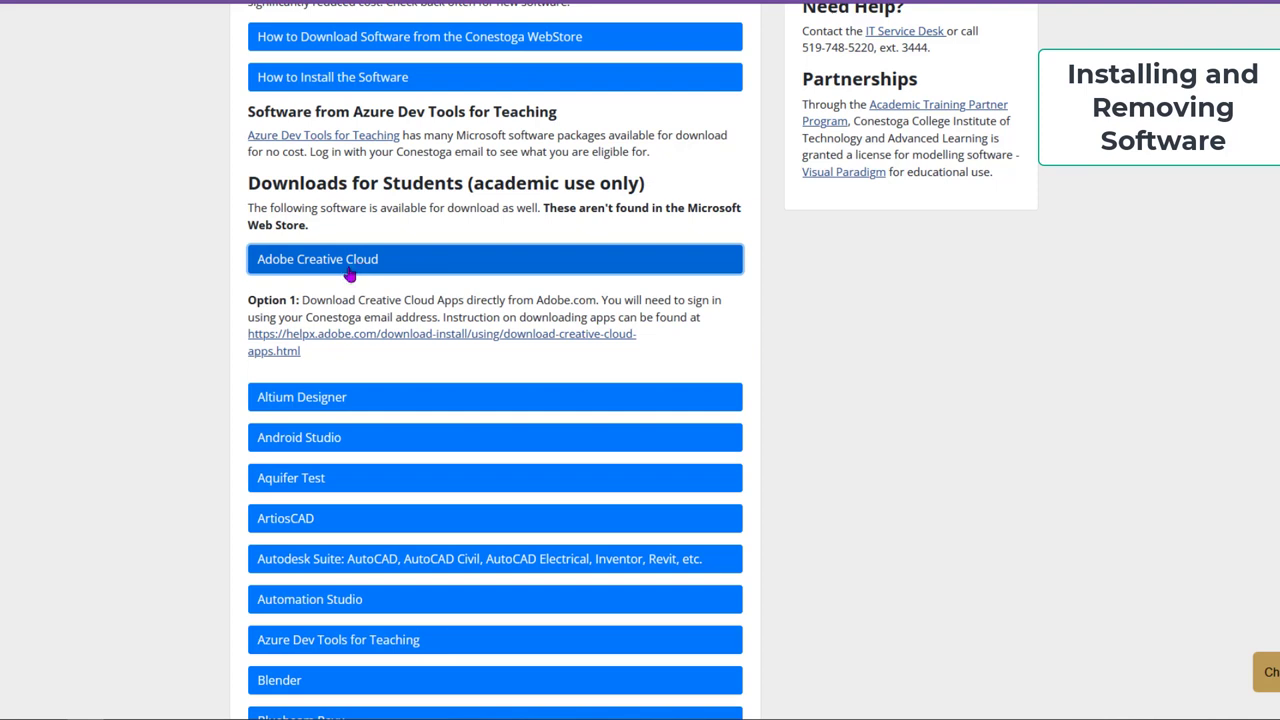
mouse_move(350, 443)
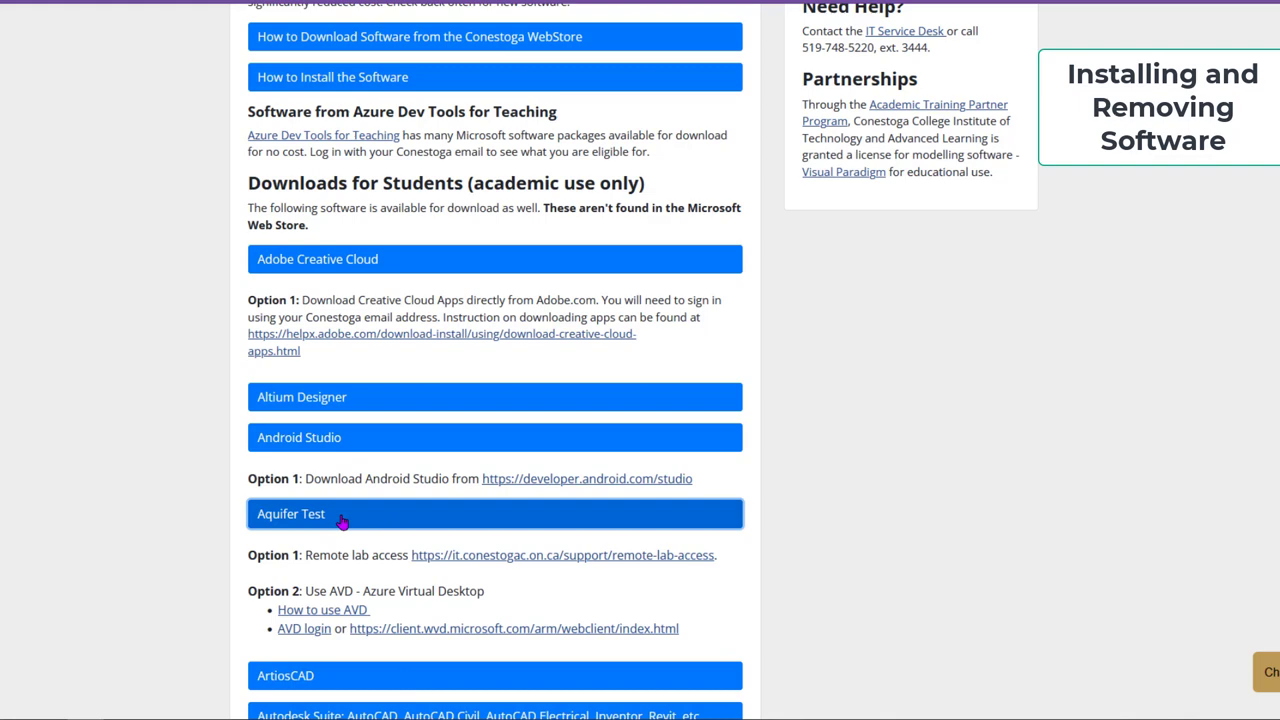
scroll(down, 3)
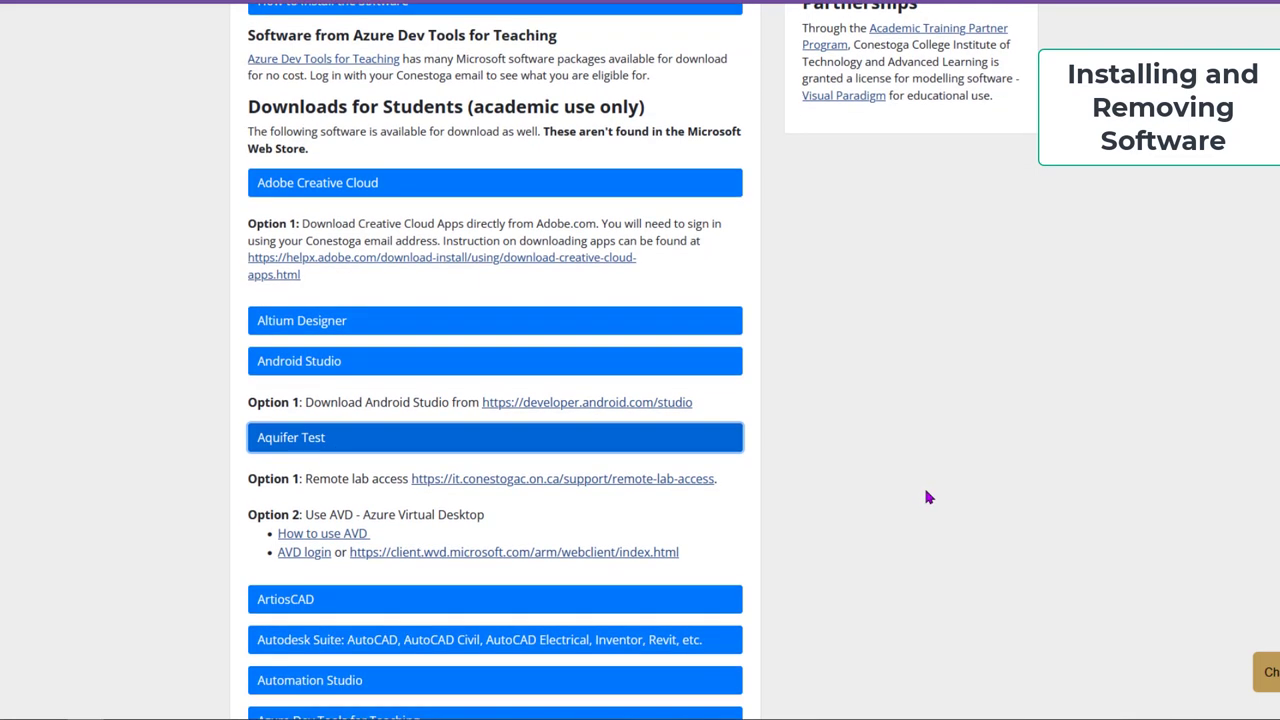
scroll(down, 3)
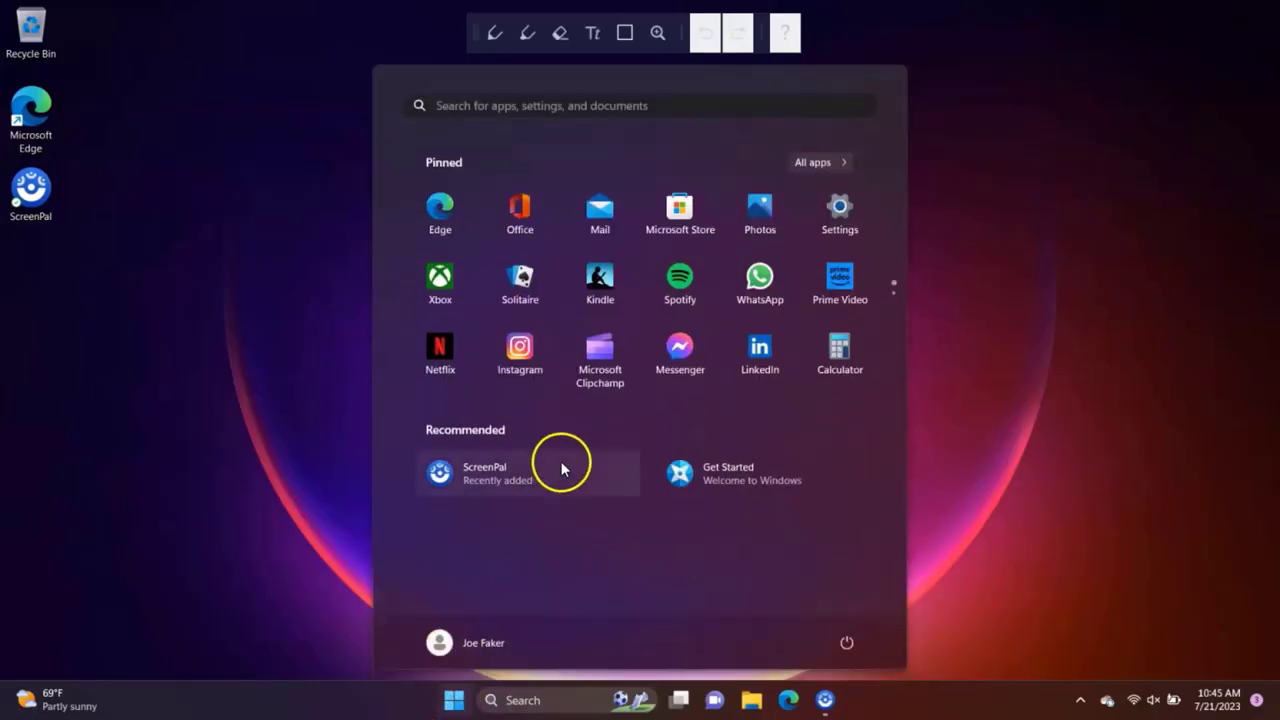
mouse_move(810, 215)
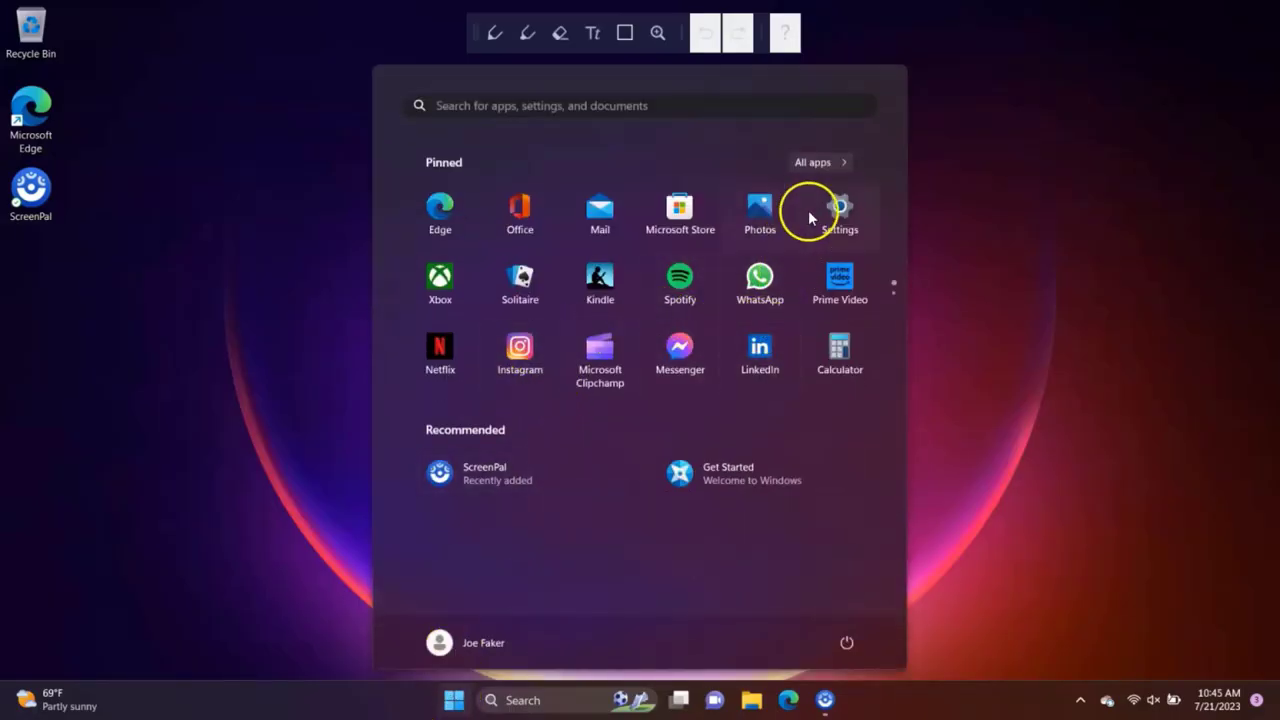
click(839, 213)
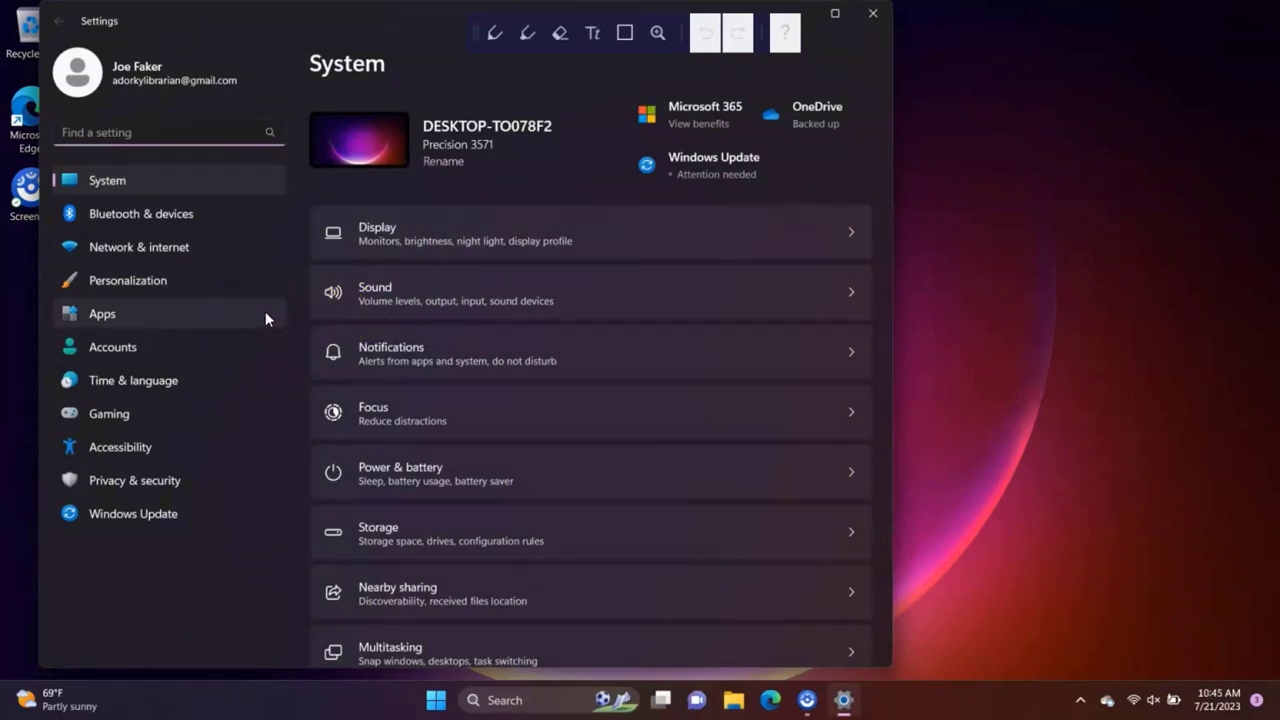
- Choose Uninstall for Spotify Music in Apps > Installed apps
click(102, 313)
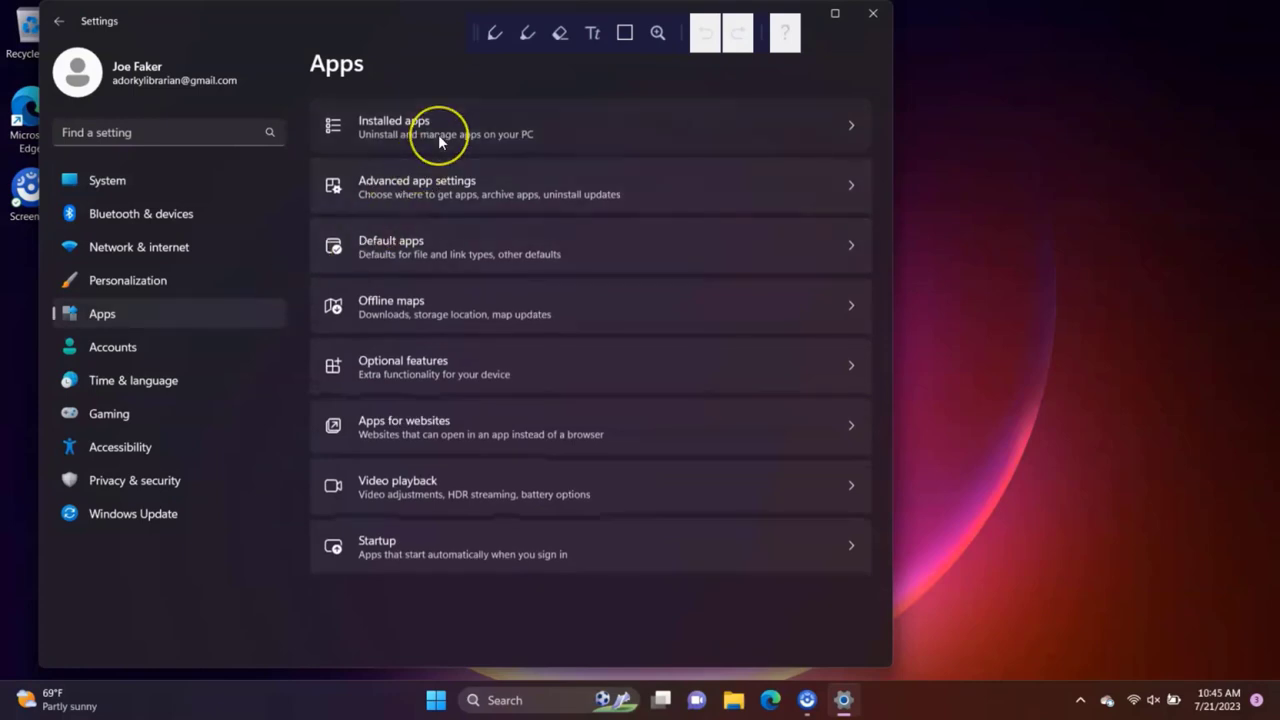
click(440, 127)
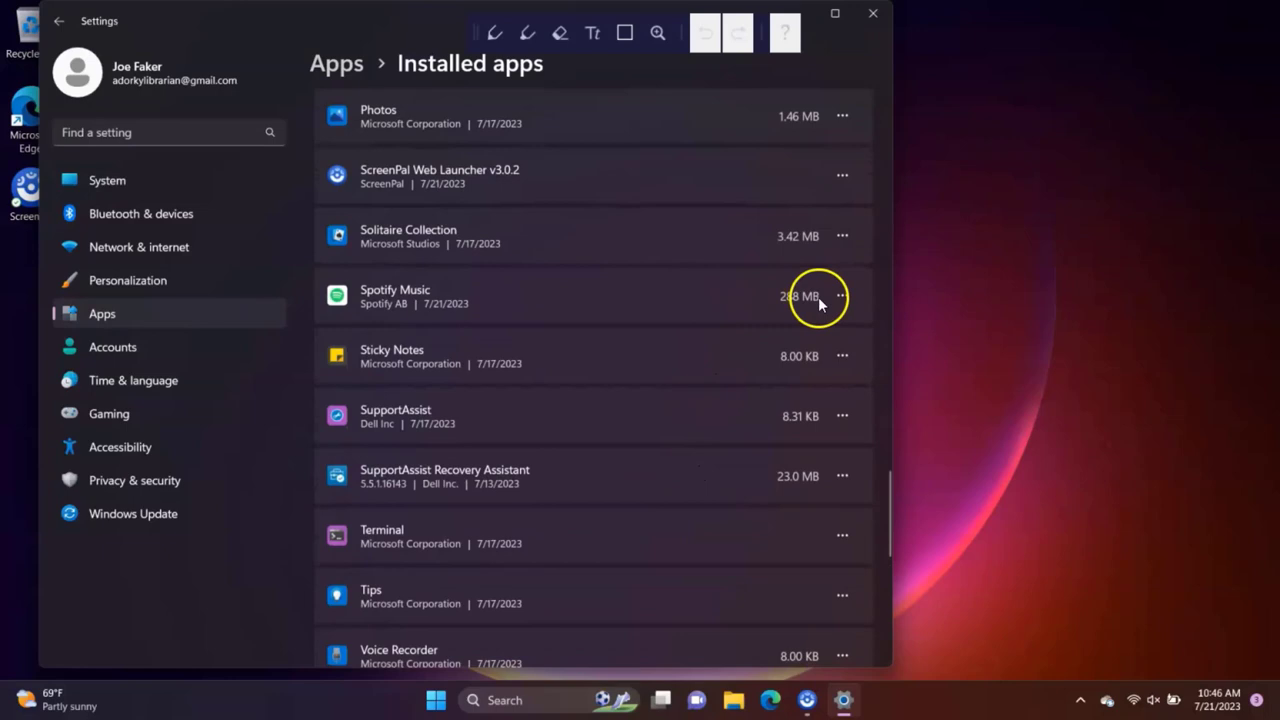
click(842, 296)
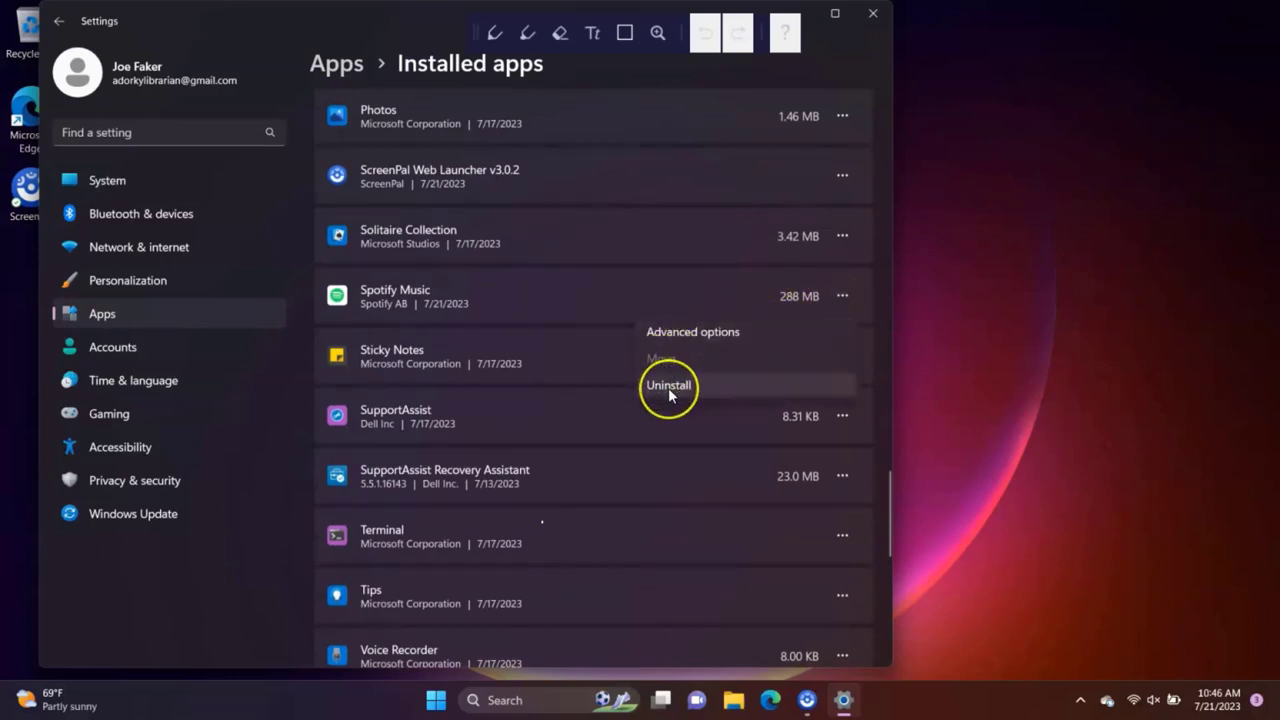
click(872, 13)
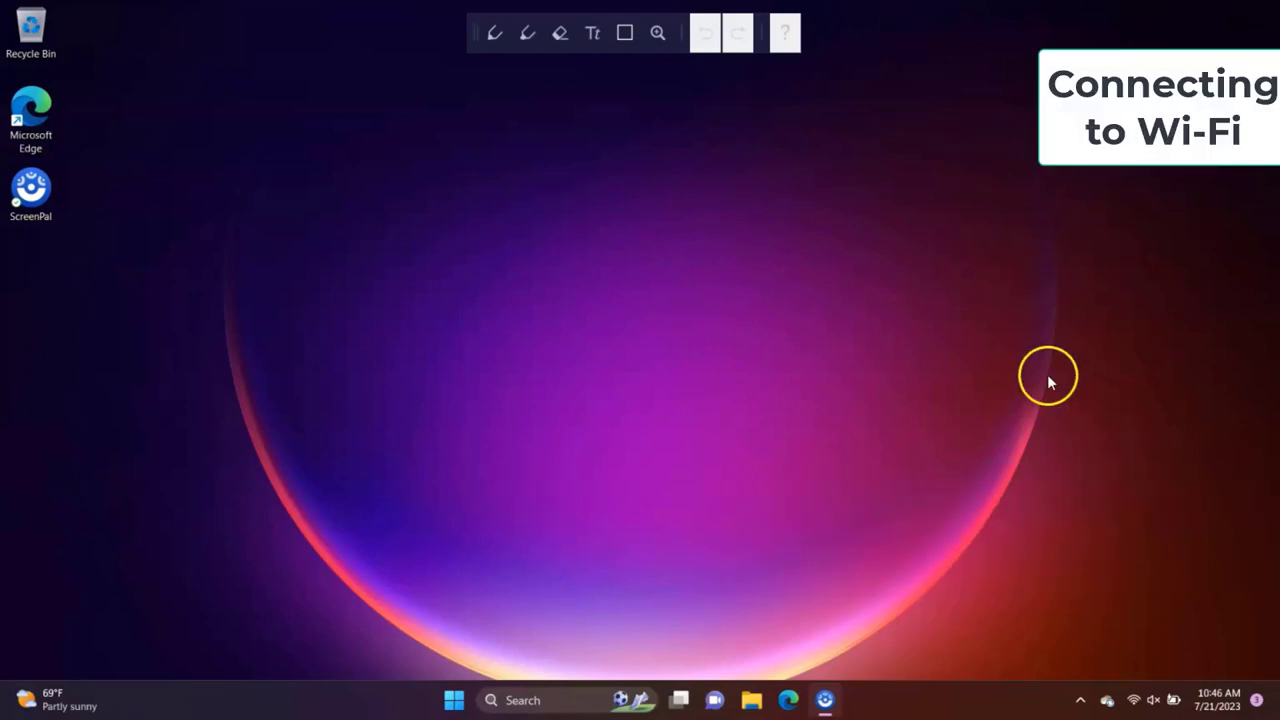
mouse_move(1133, 705)
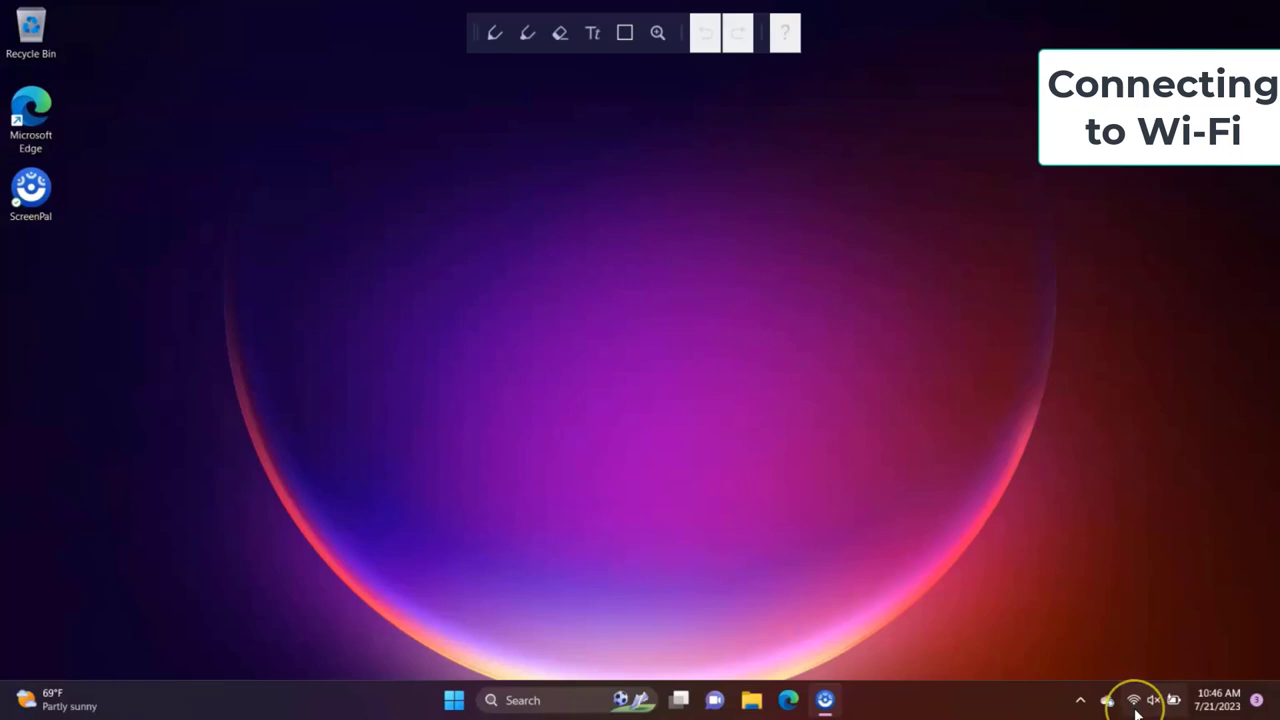
click(1133, 700)
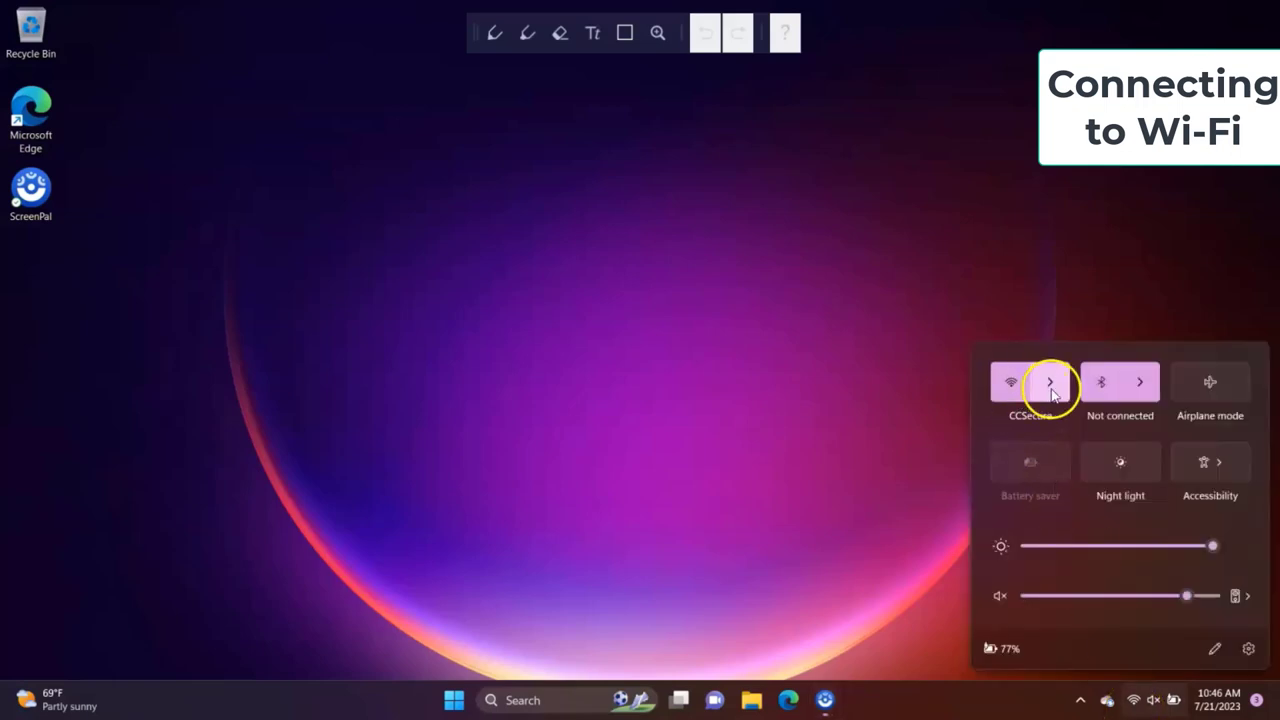
click(1049, 381)
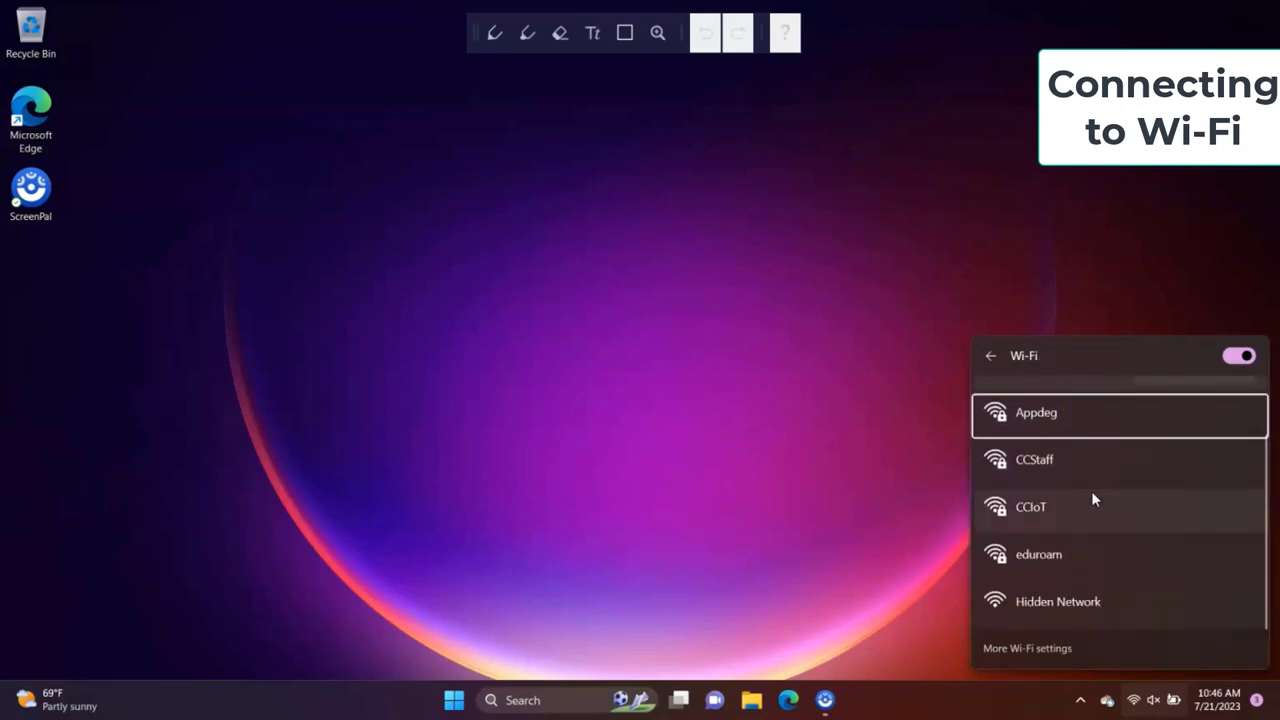
click(1070, 400)
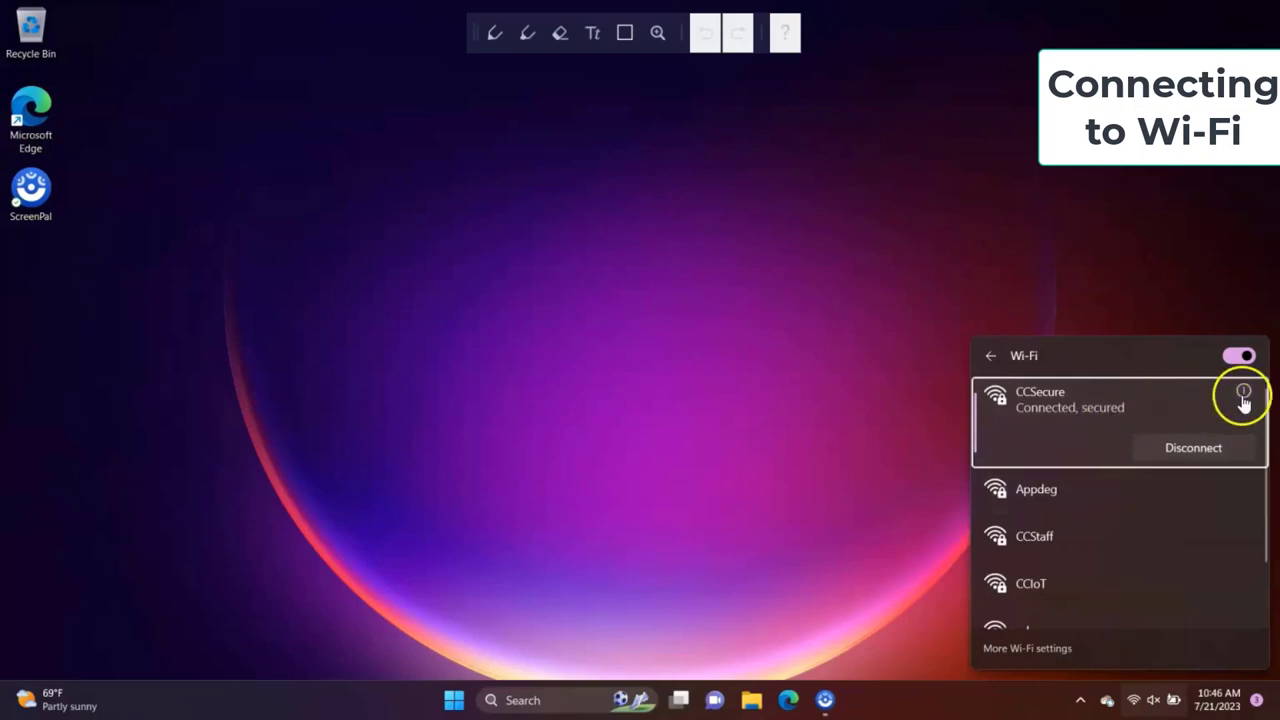
click(1243, 391)
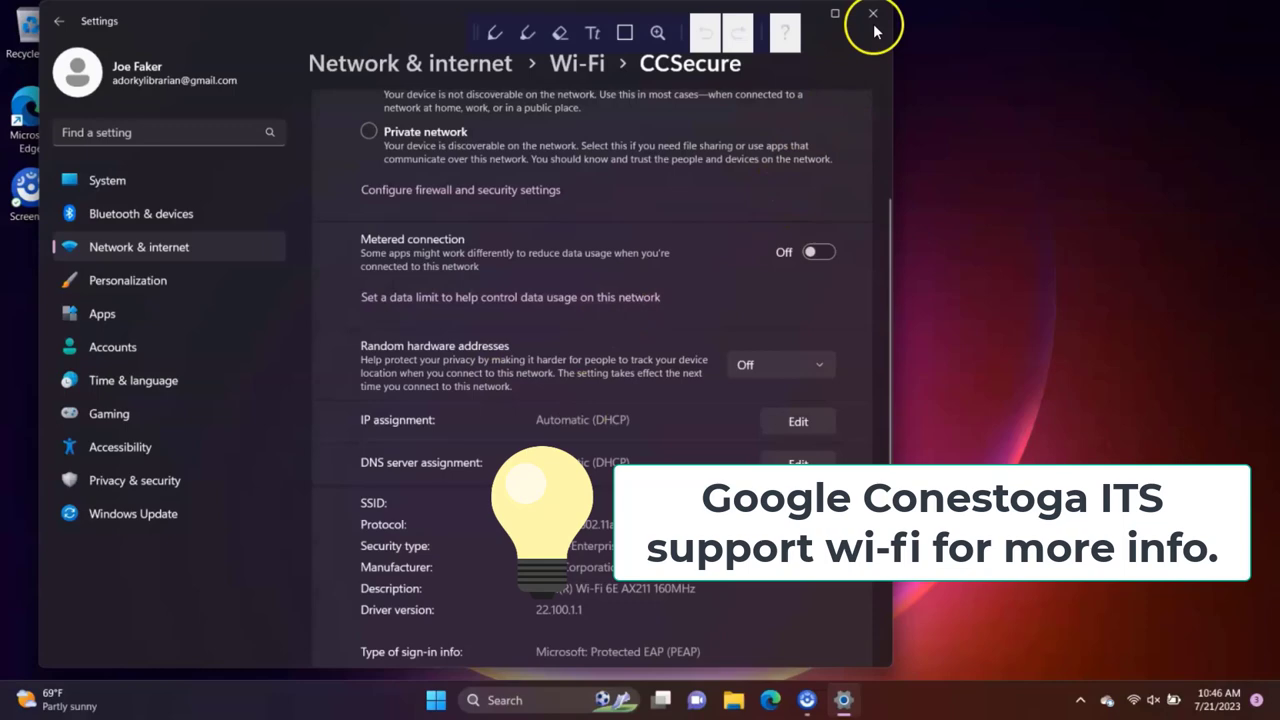
click(872, 13)
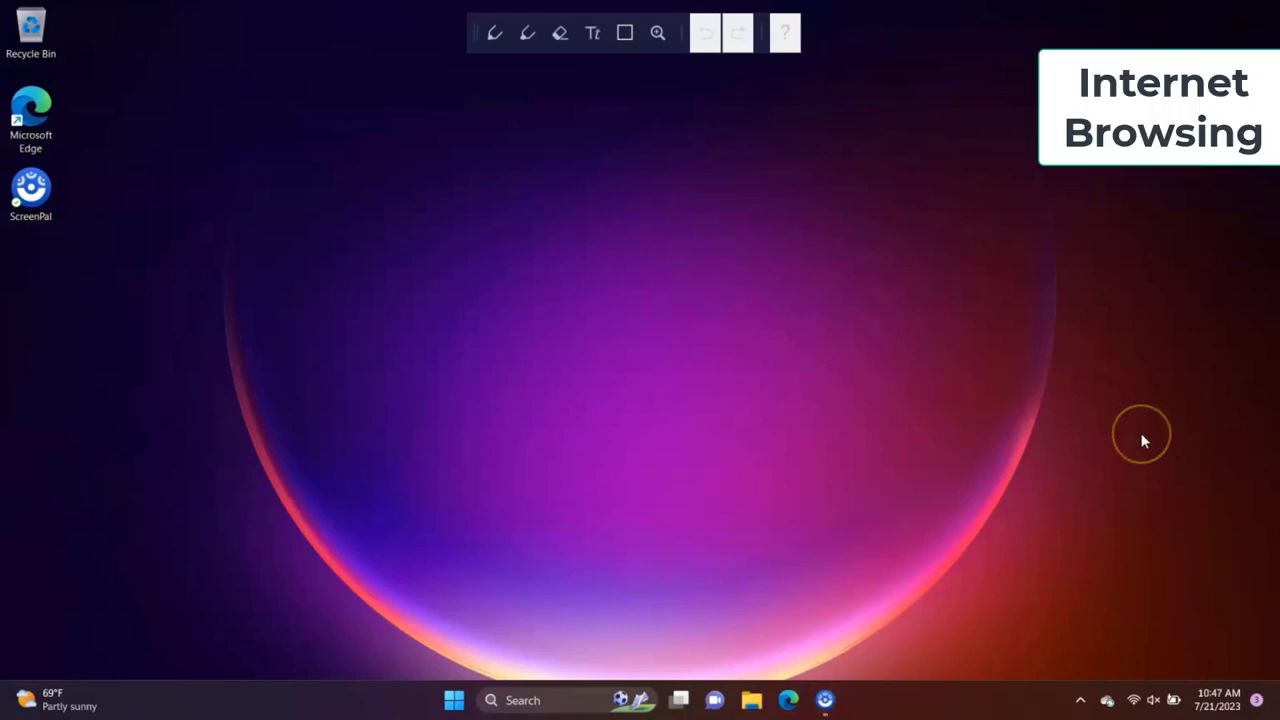
mouse_move(131, 207)
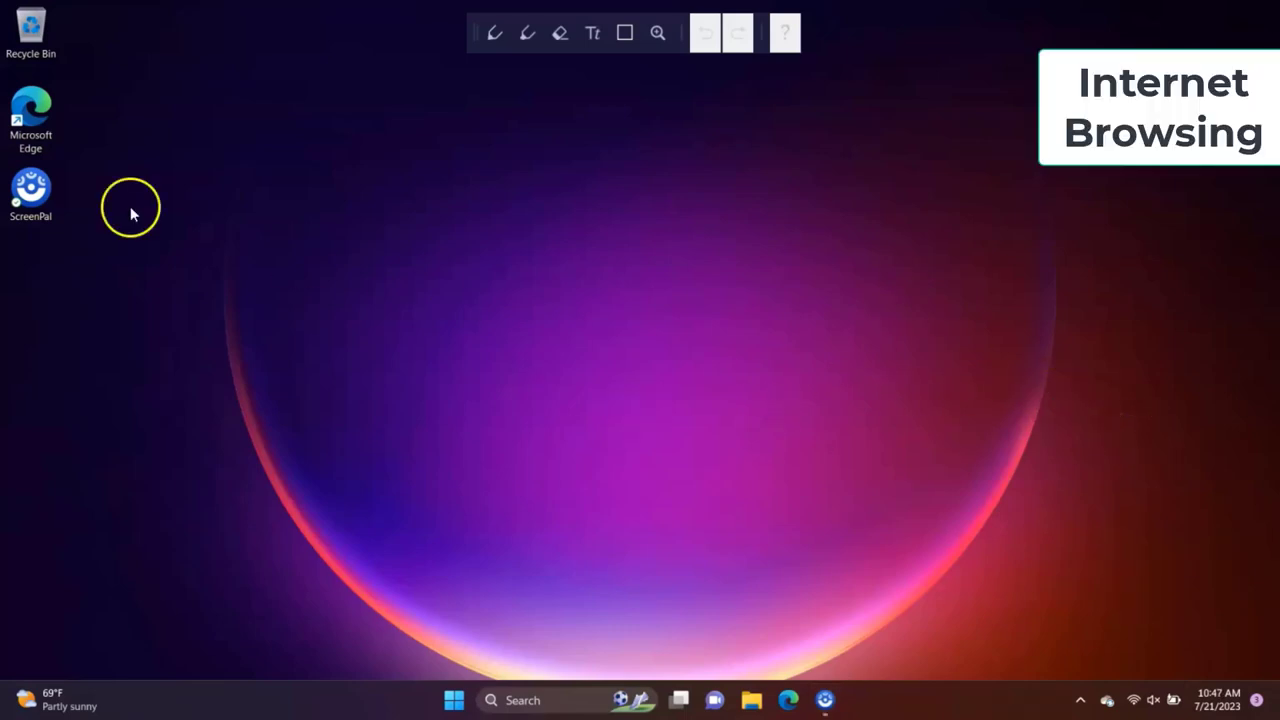
- Search 'firefox download windows 11' in Edge, download the Firefox installer and run it
click(788, 699)
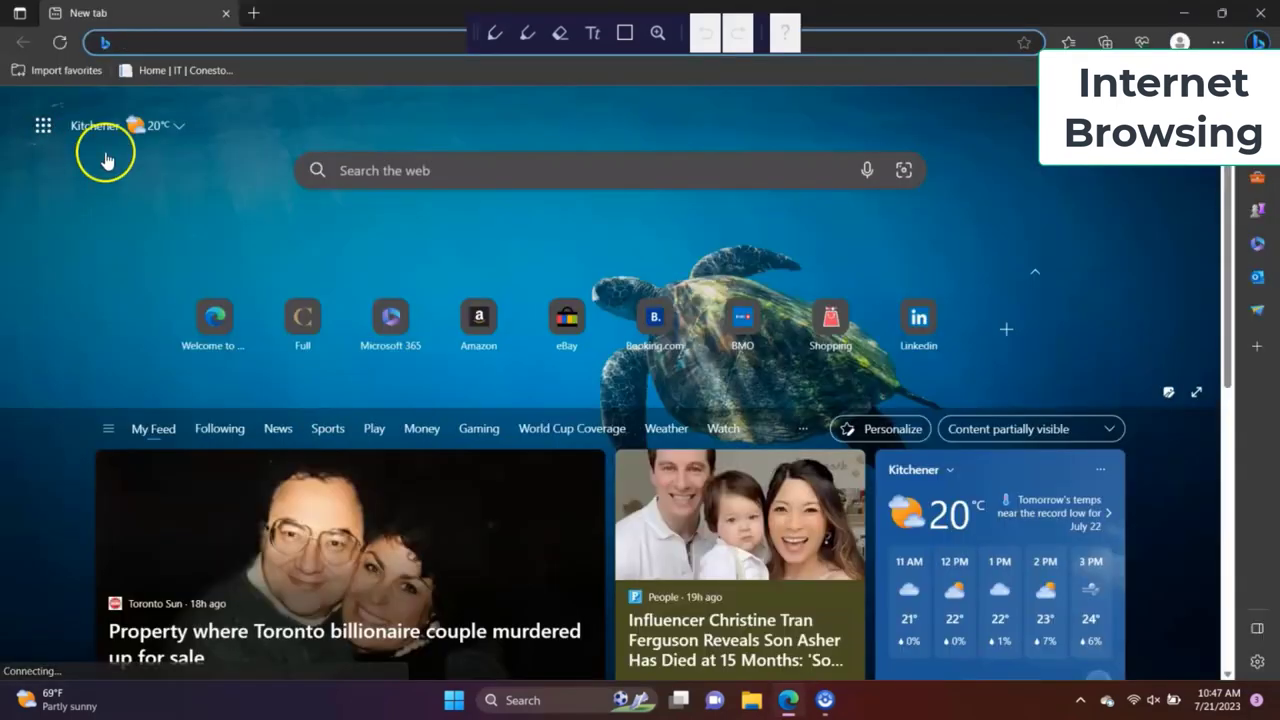
text(firefox download windows 11)
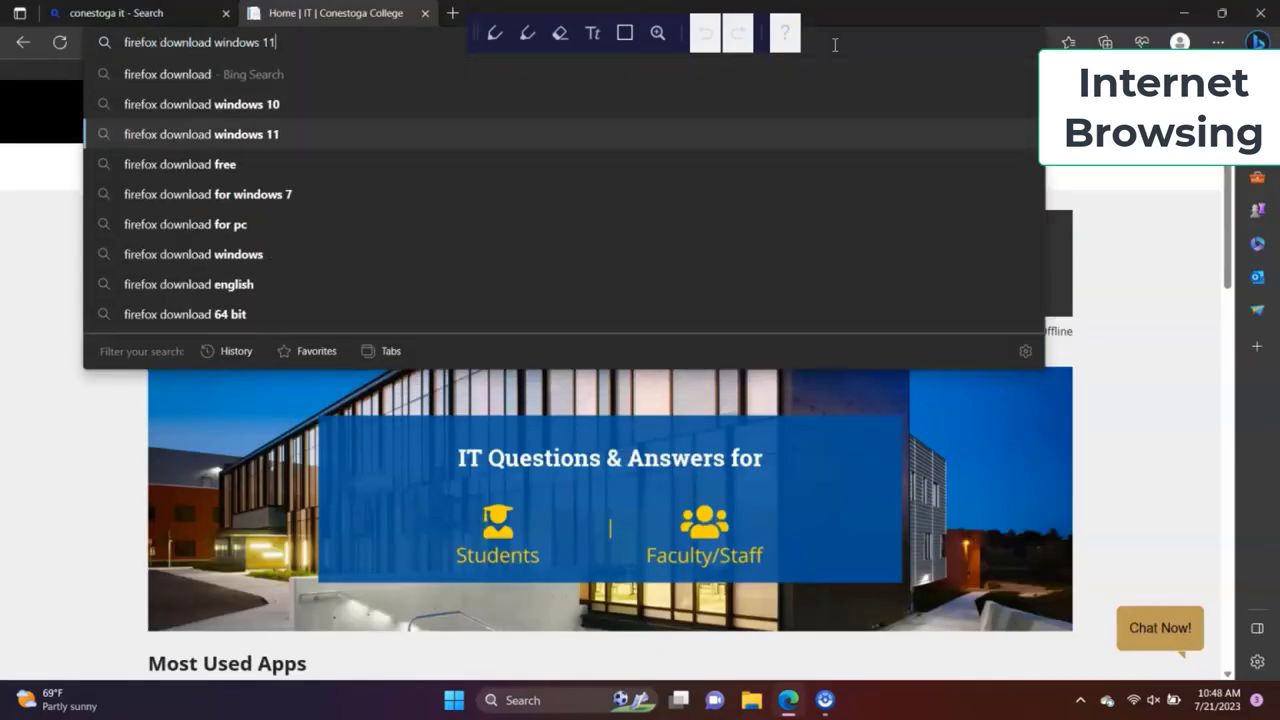
click(201, 133)
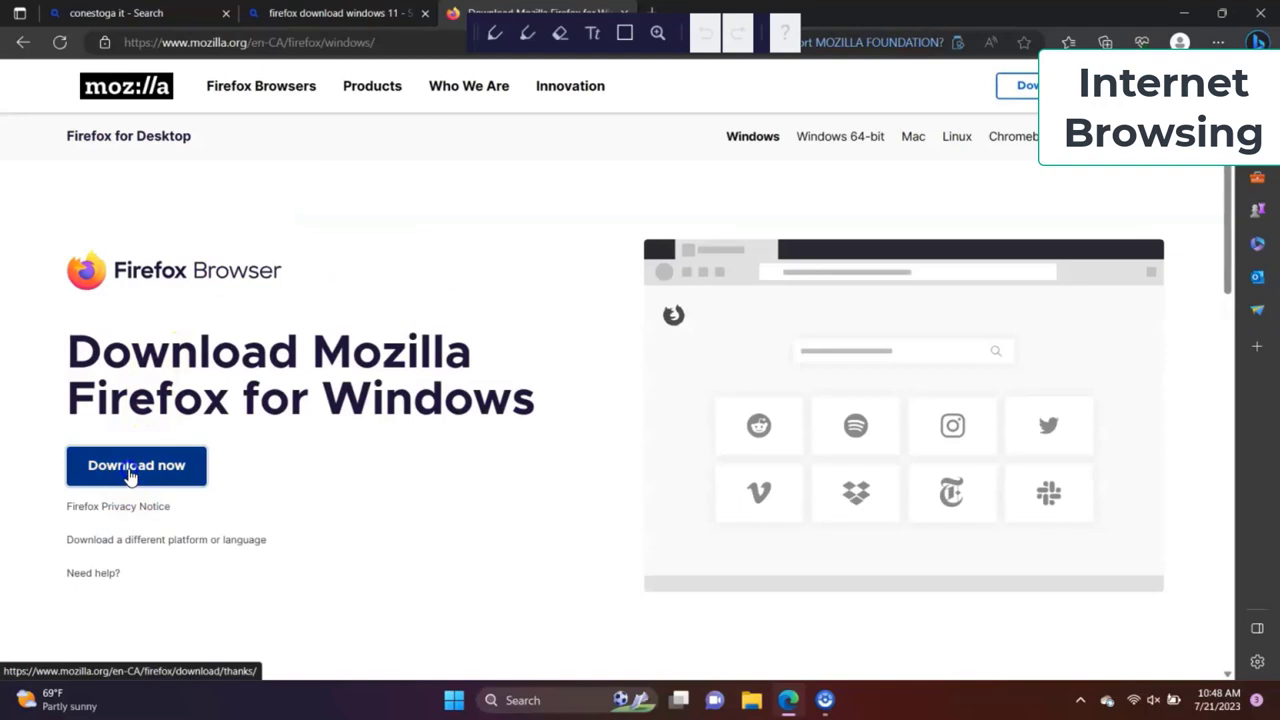
click(136, 465)
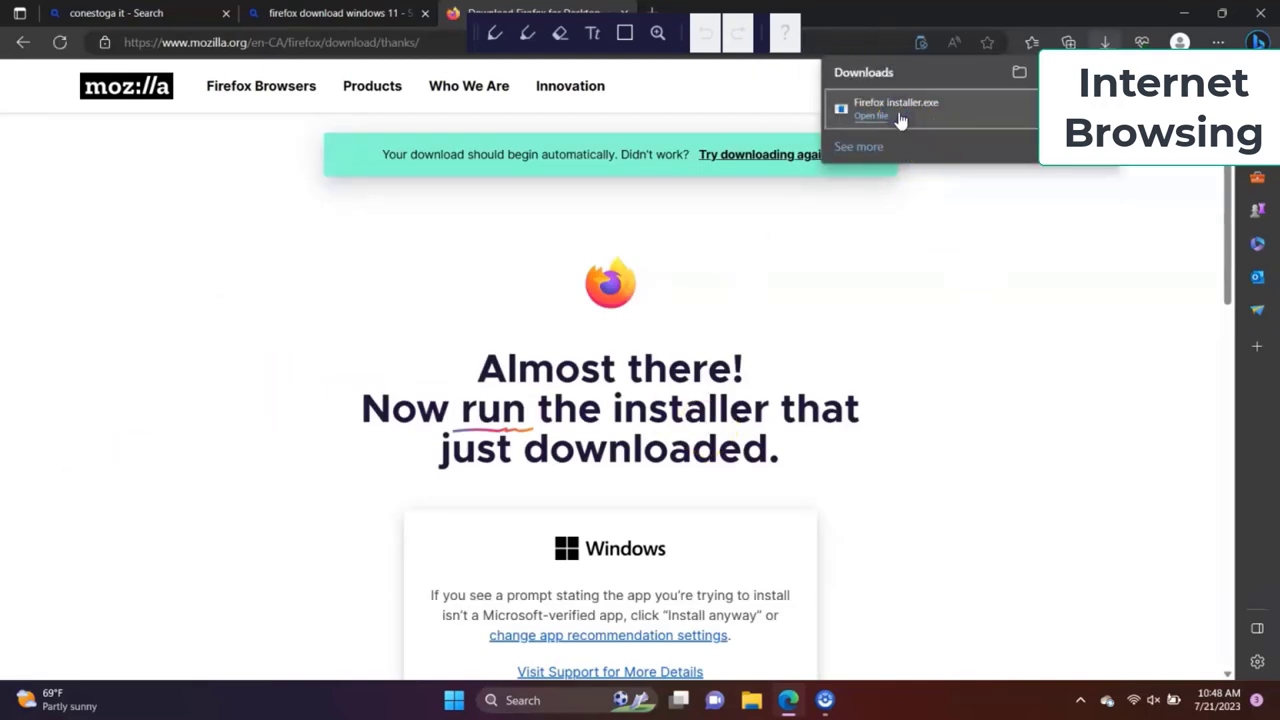
click(870, 116)
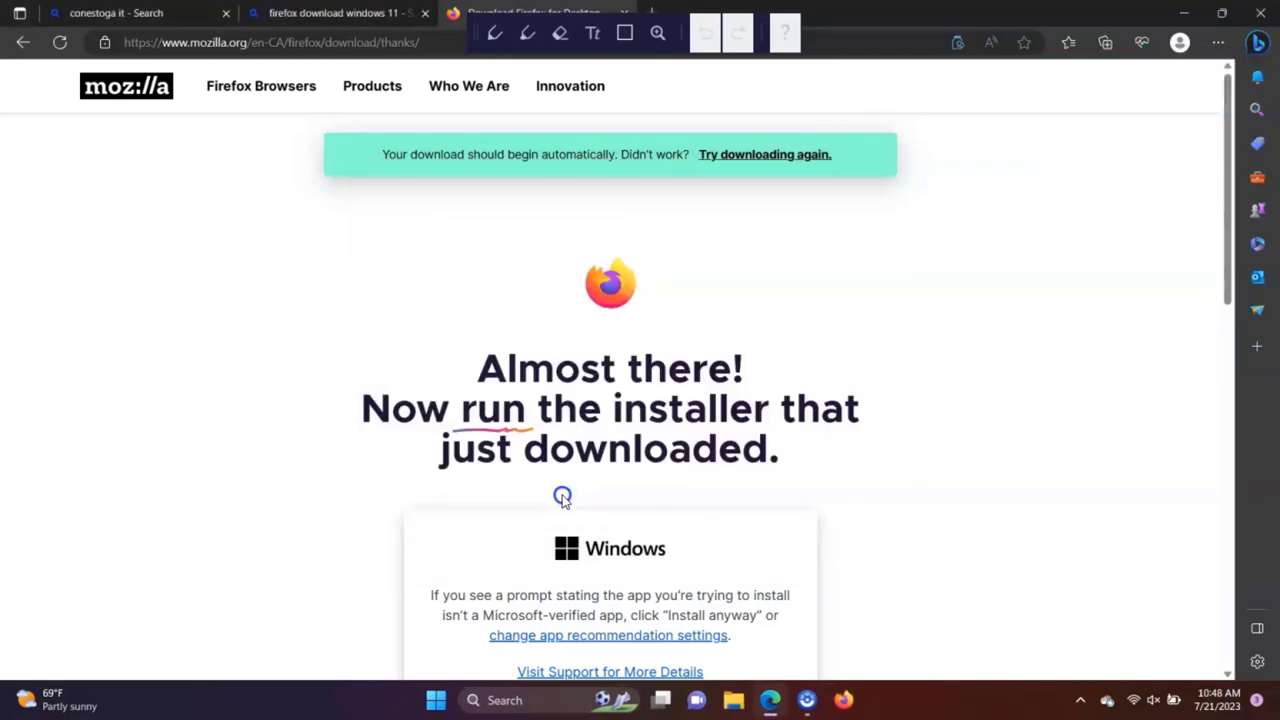
click(140, 12)
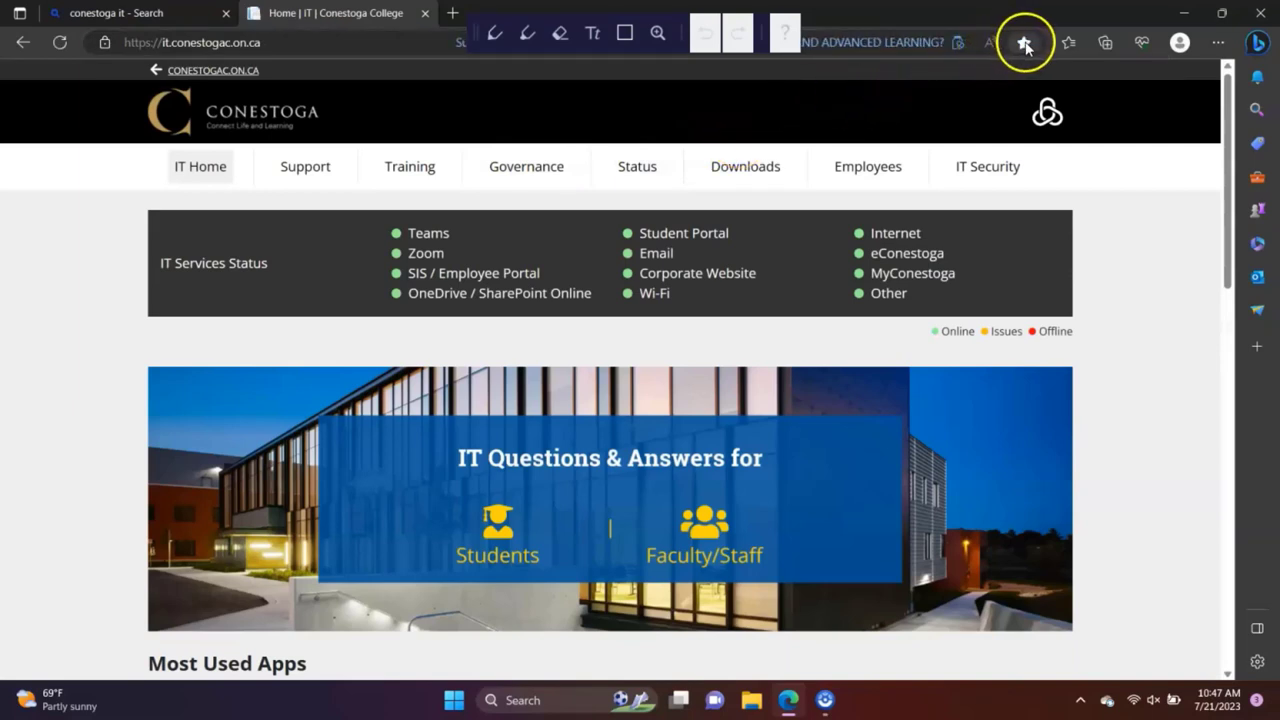
- Save the Conestoga IT home page as a favourite in a new 'school stuff' folder
click(1024, 42)
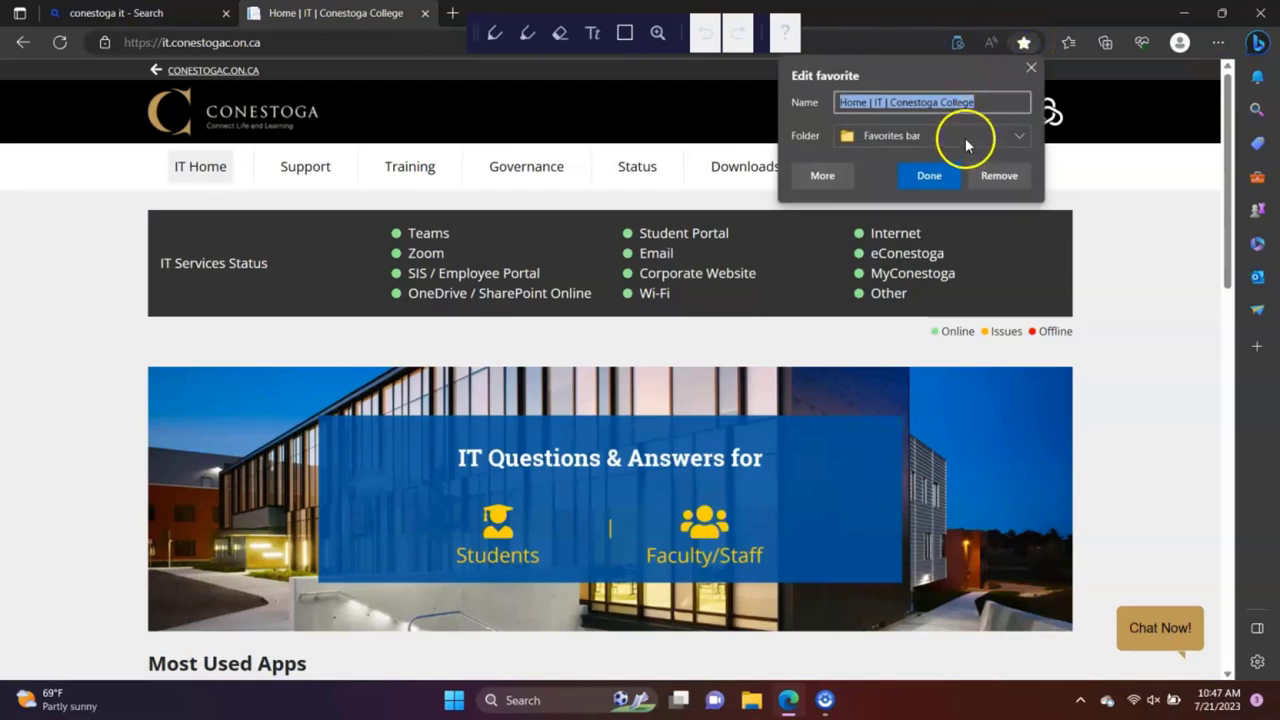
click(1018, 135)
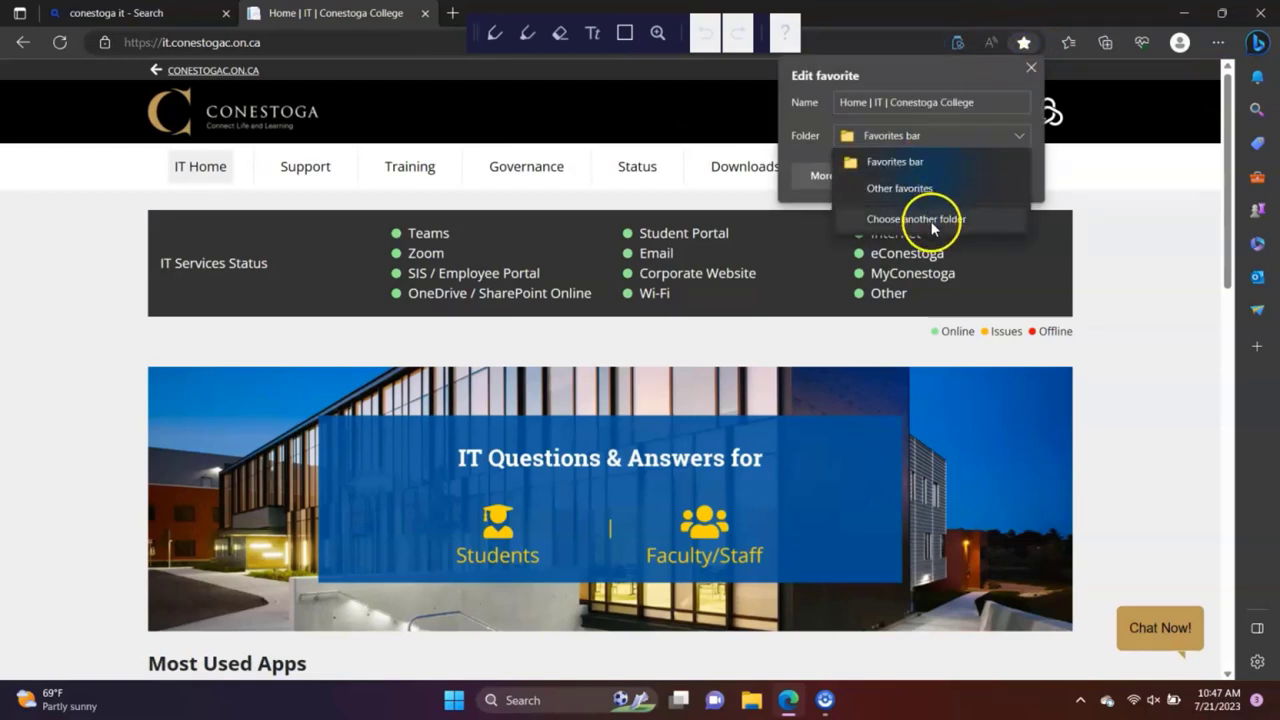
click(916, 219)
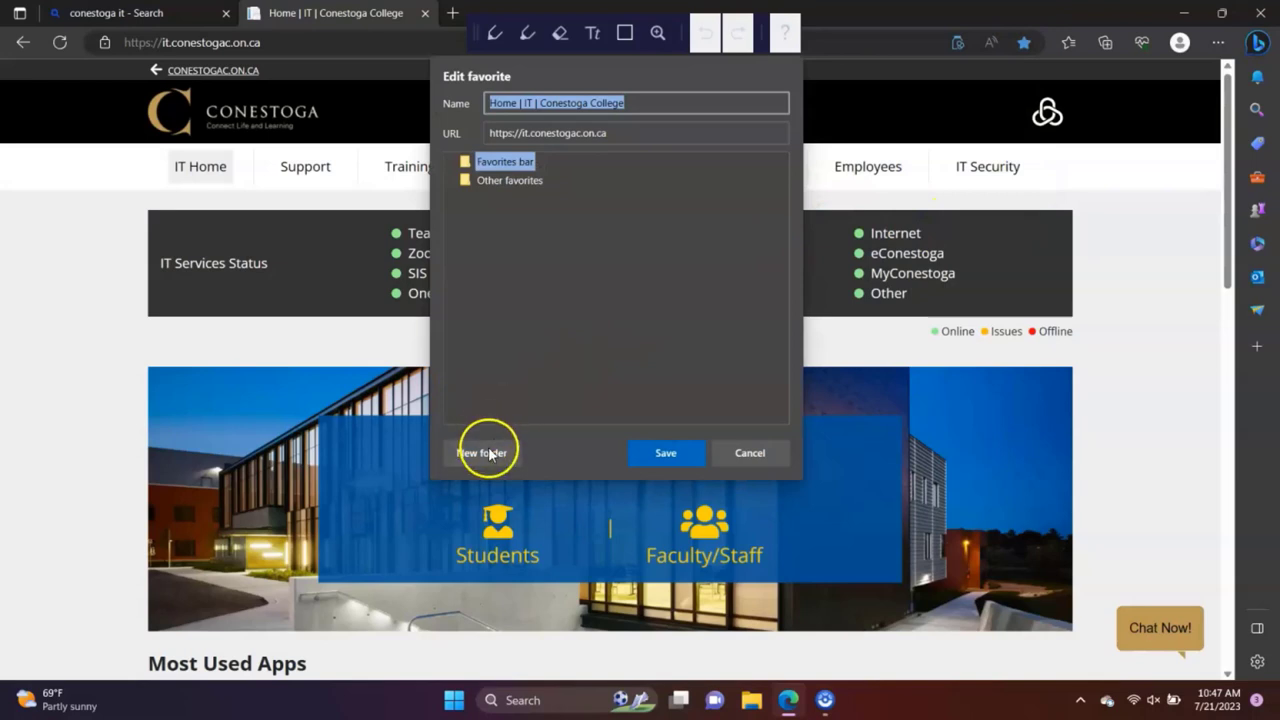
click(482, 452)
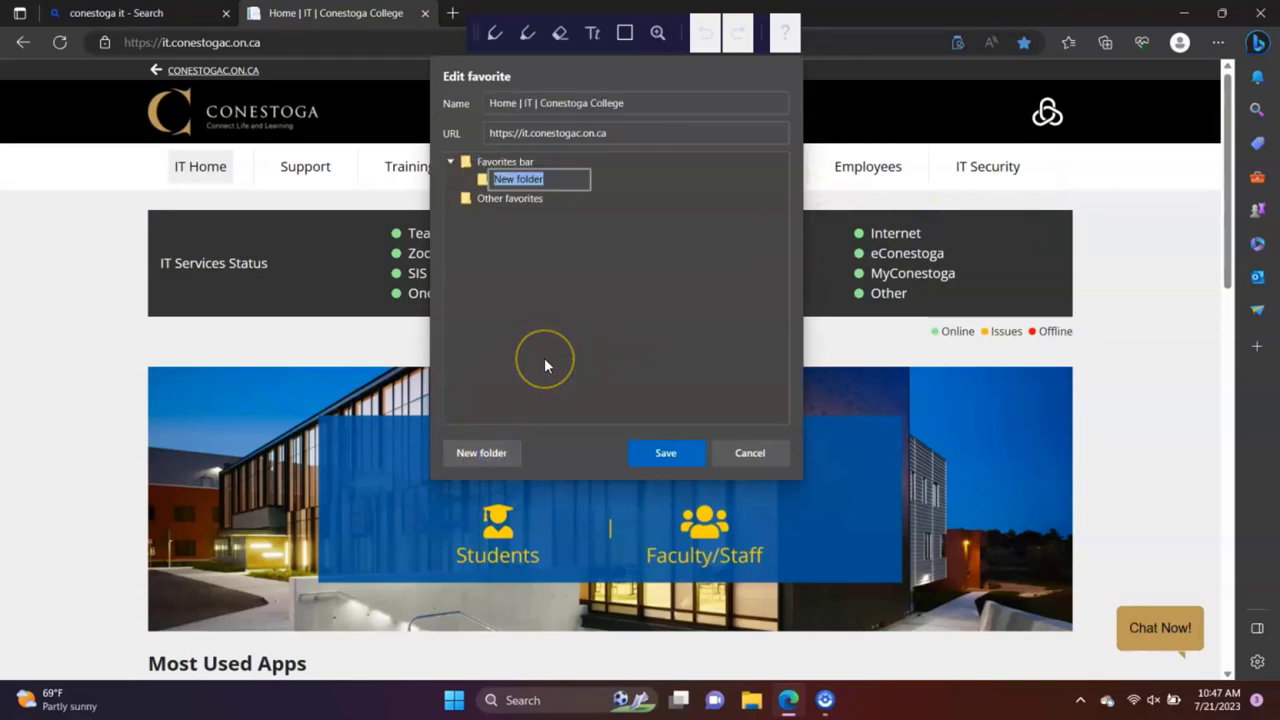
text(school stuff)
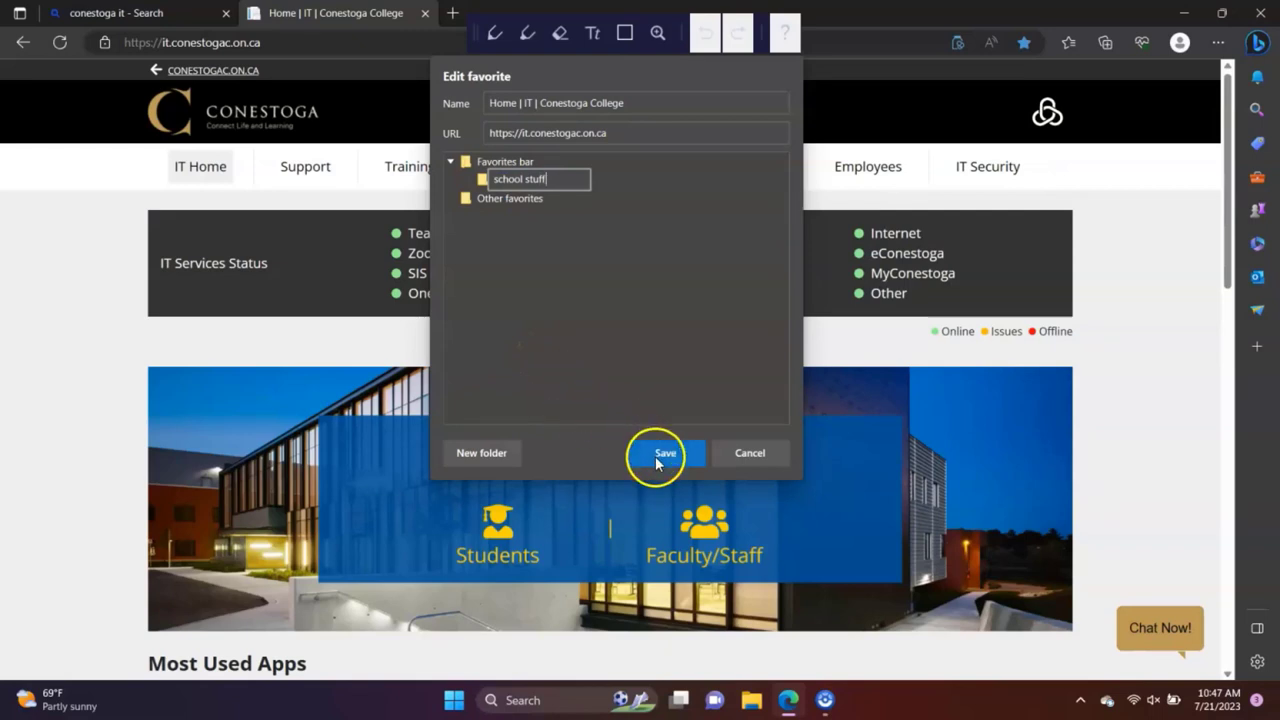
click(665, 453)
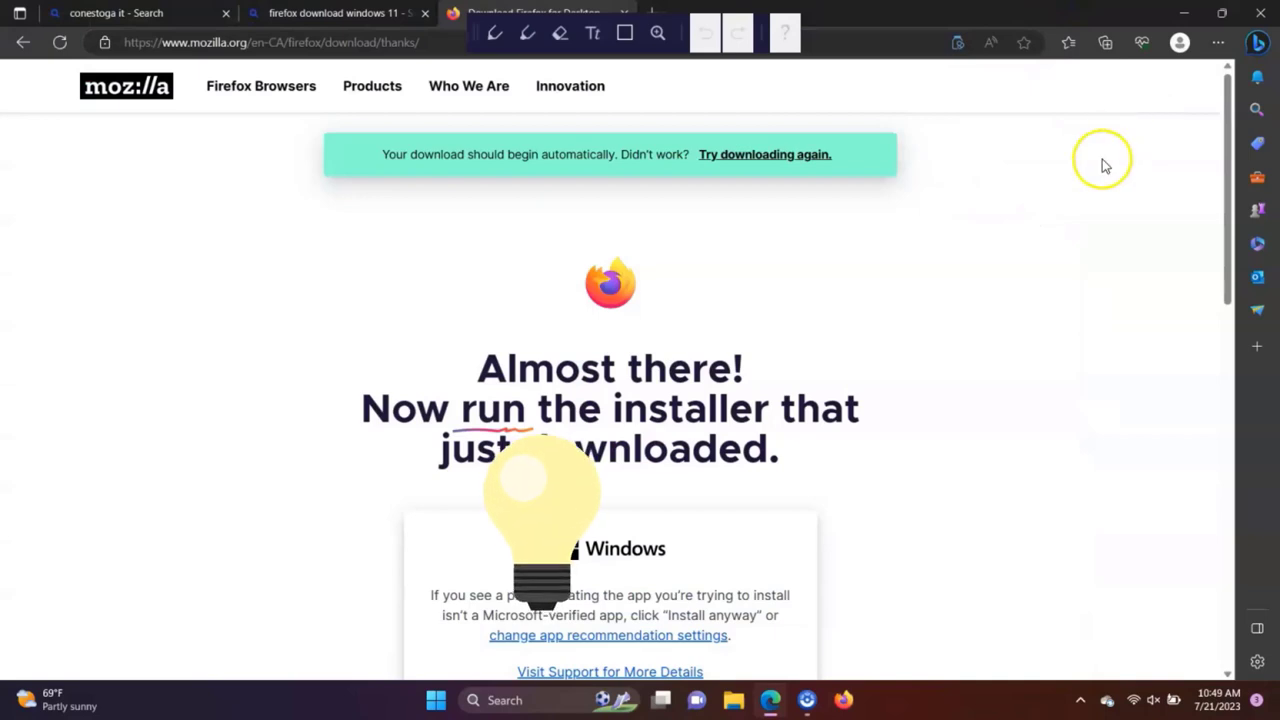
- From Edge's History panel, review the Clear browsing data options, then close the dialog
click(1218, 43)
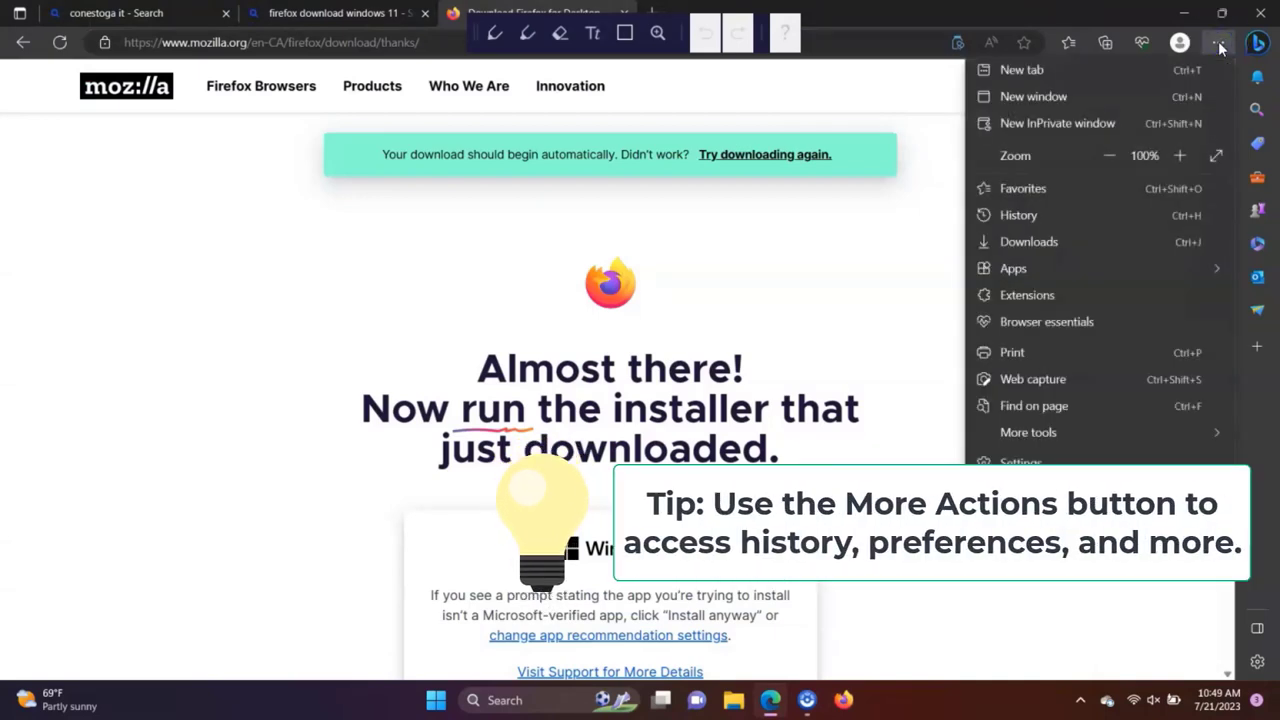
mouse_move(1018, 215)
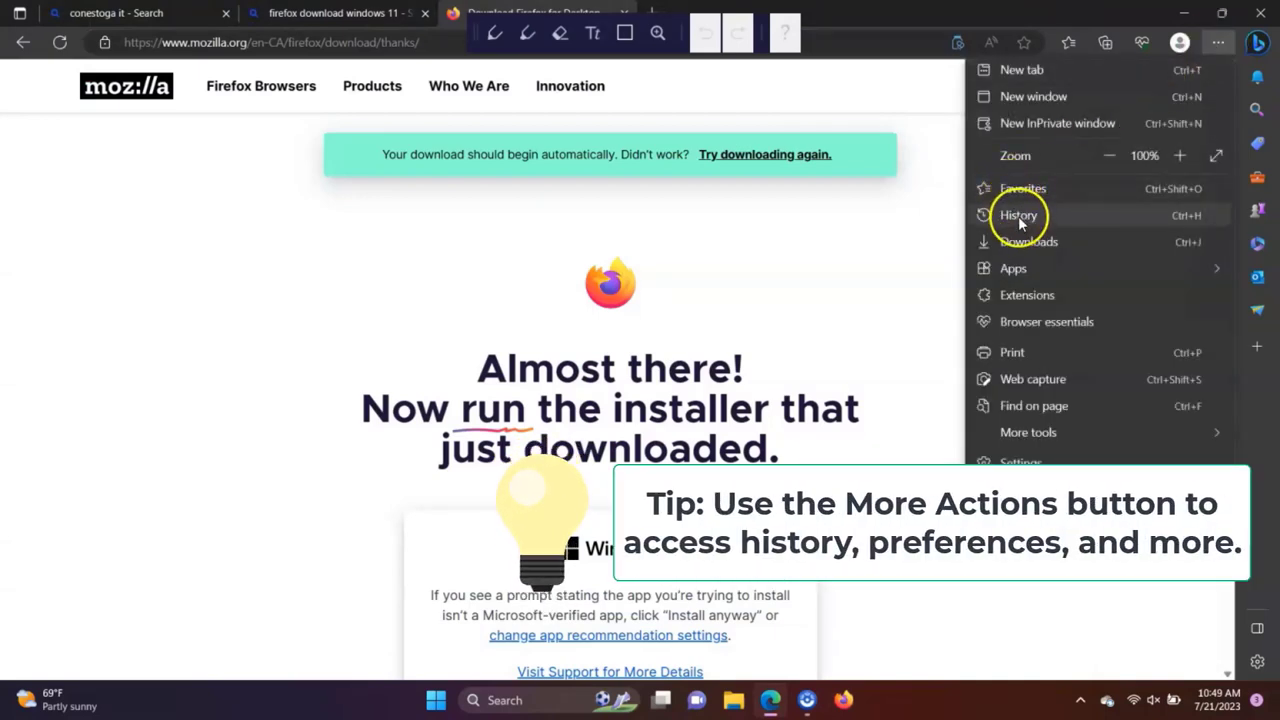
click(1018, 215)
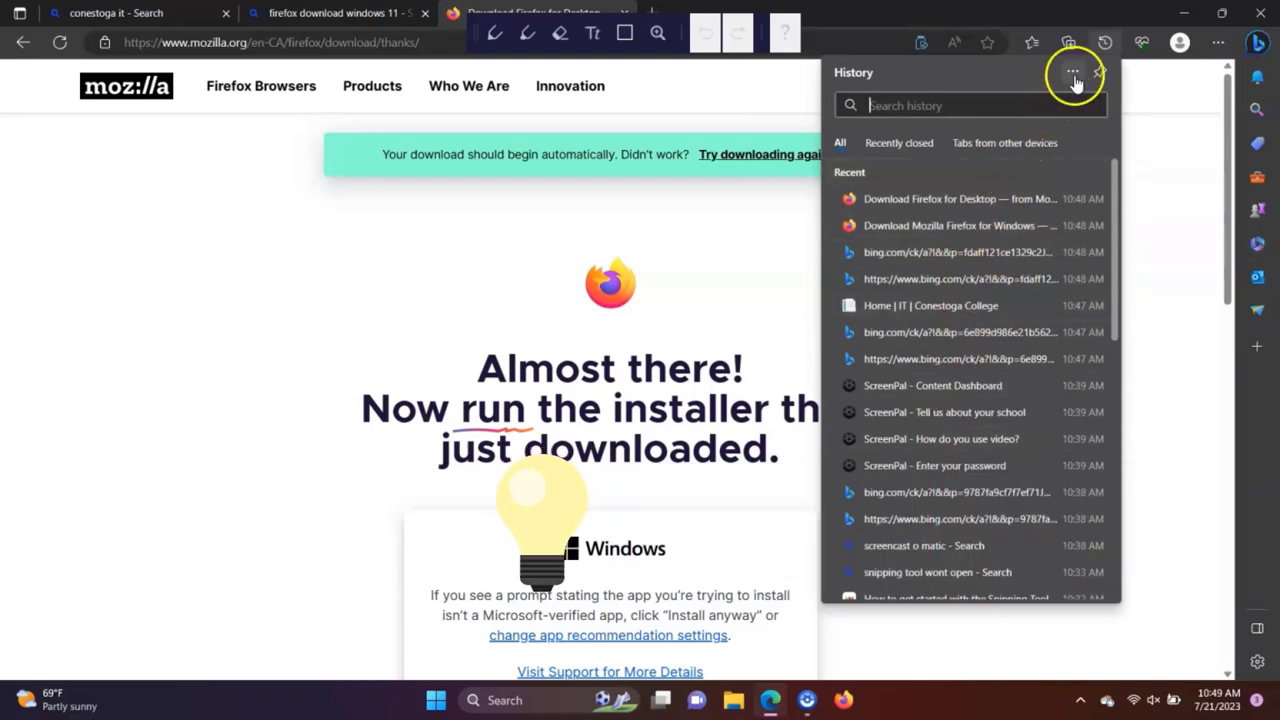
click(1072, 72)
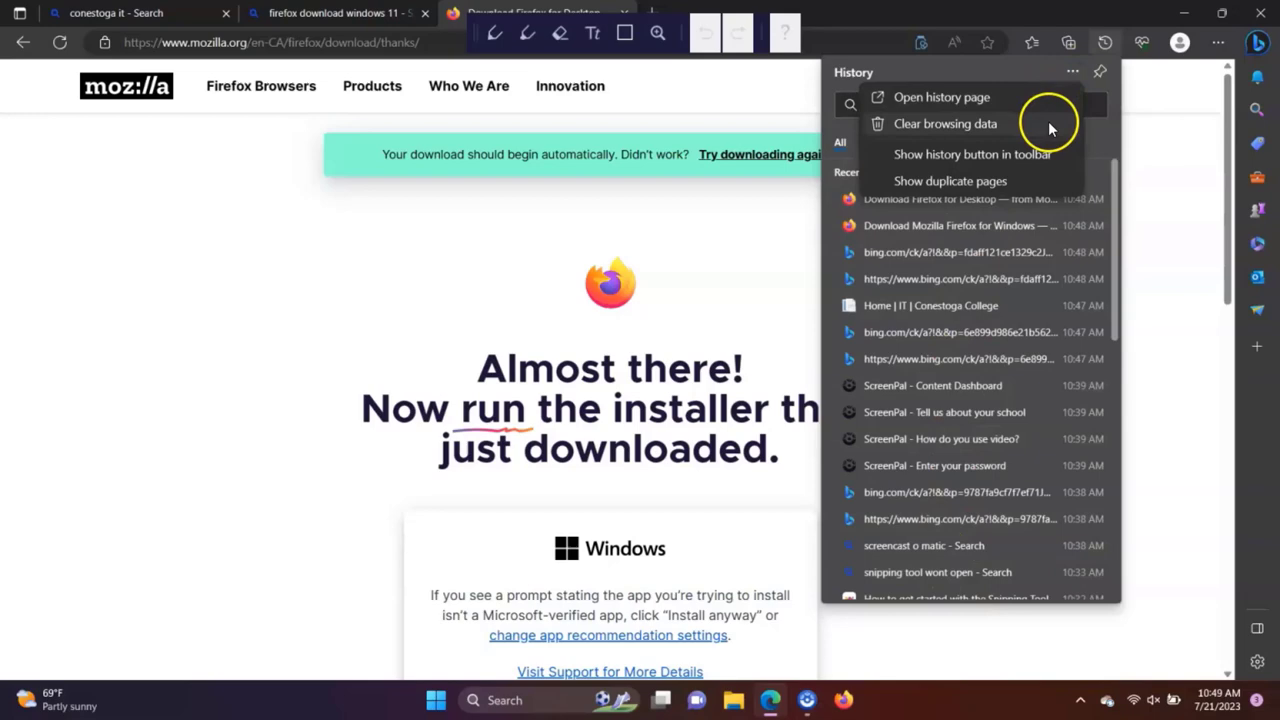
click(944, 123)
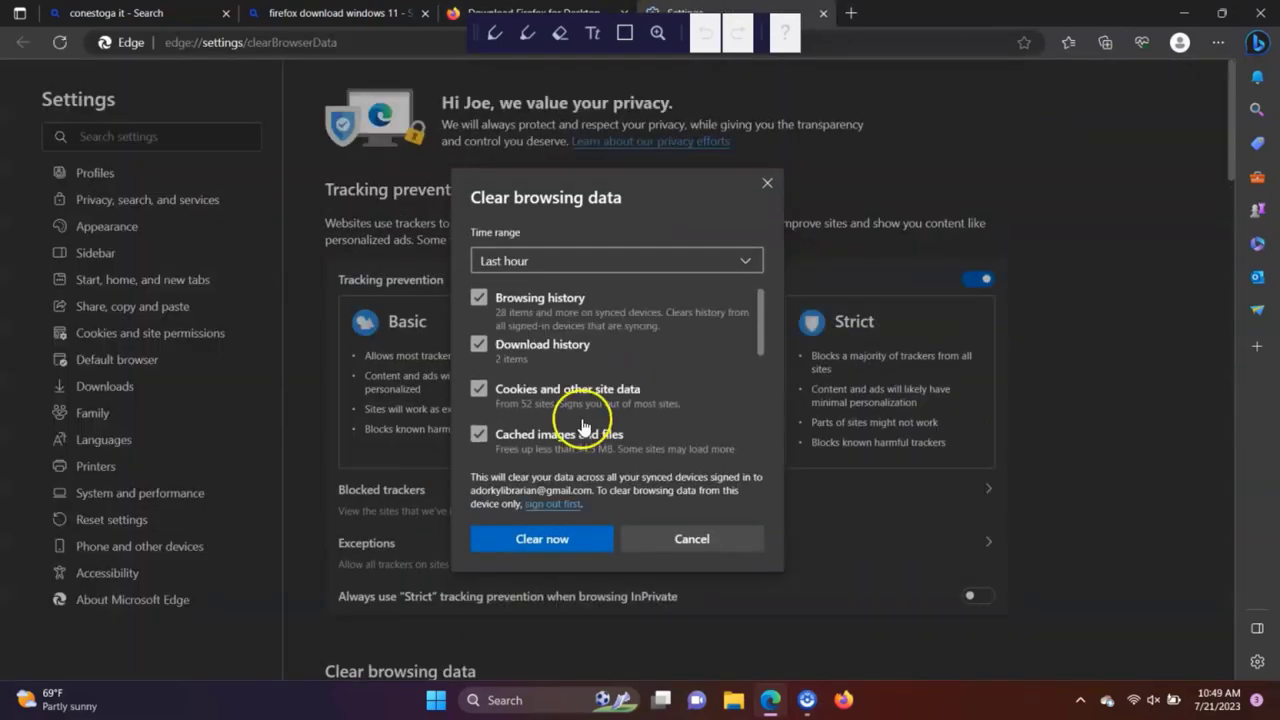
click(691, 538)
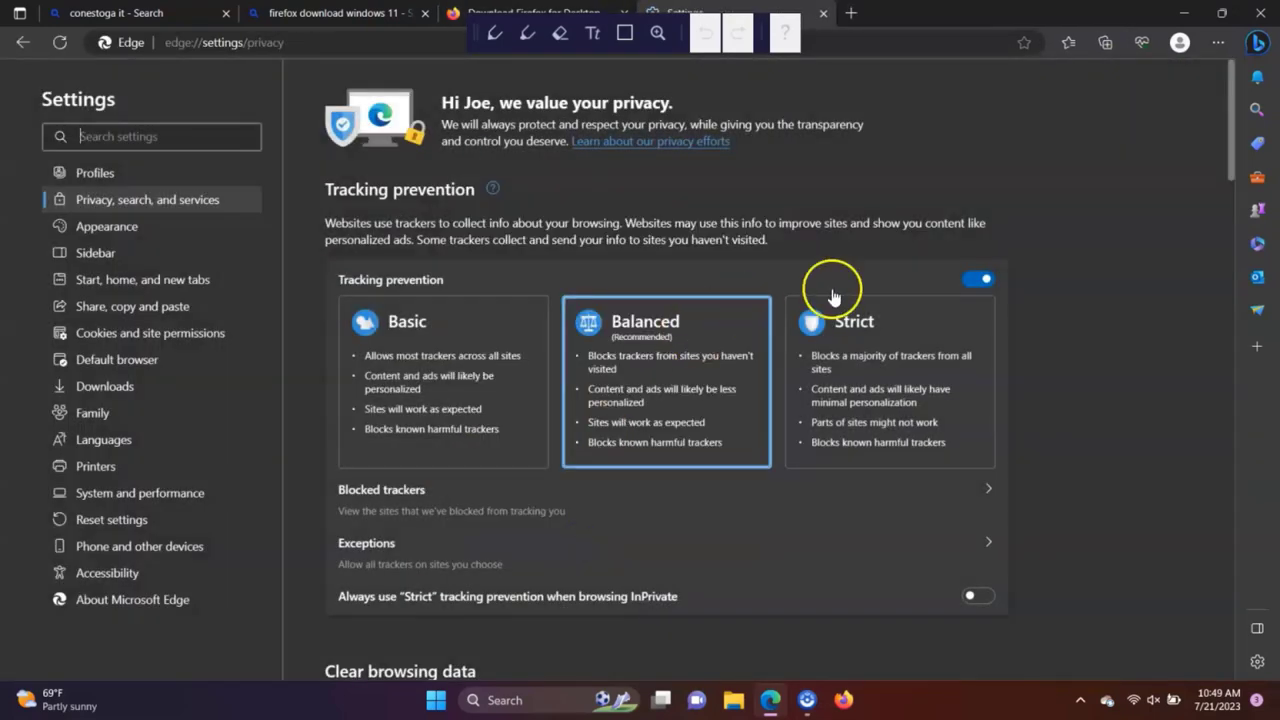
- View the downloads panel and profile preferences, then switch on Block third-party cookies
click(1218, 42)
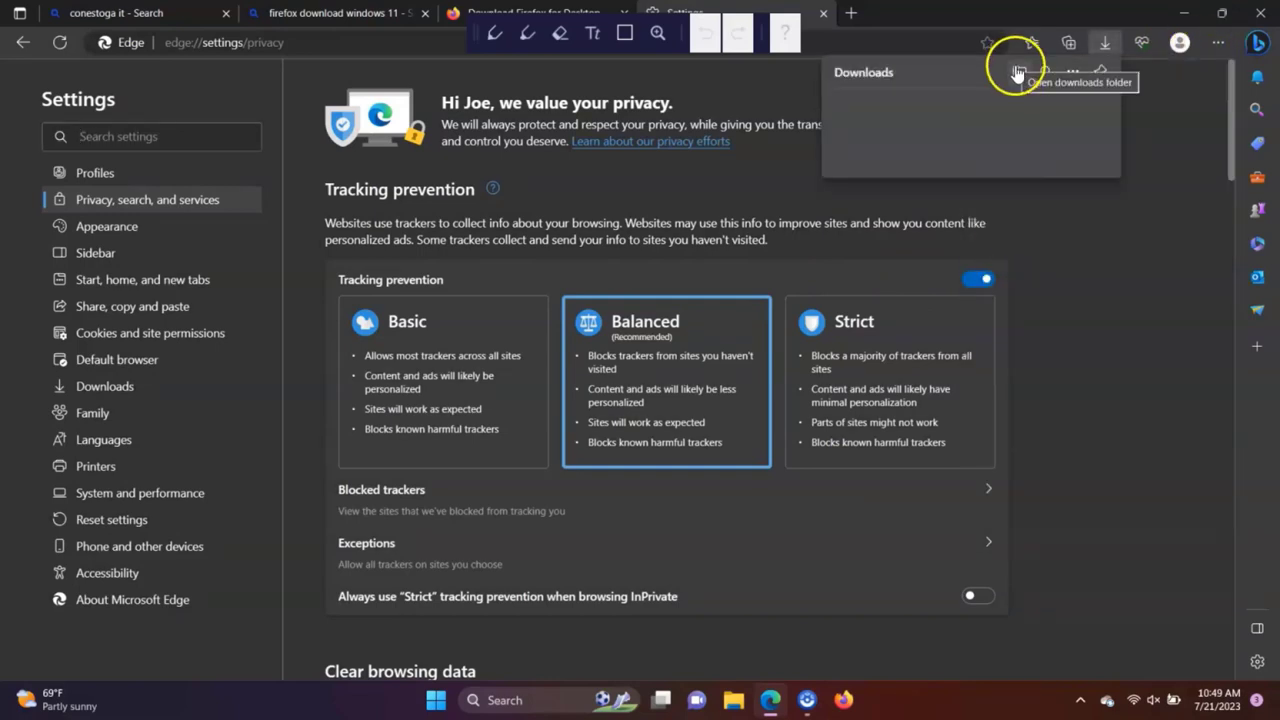
click(1218, 42)
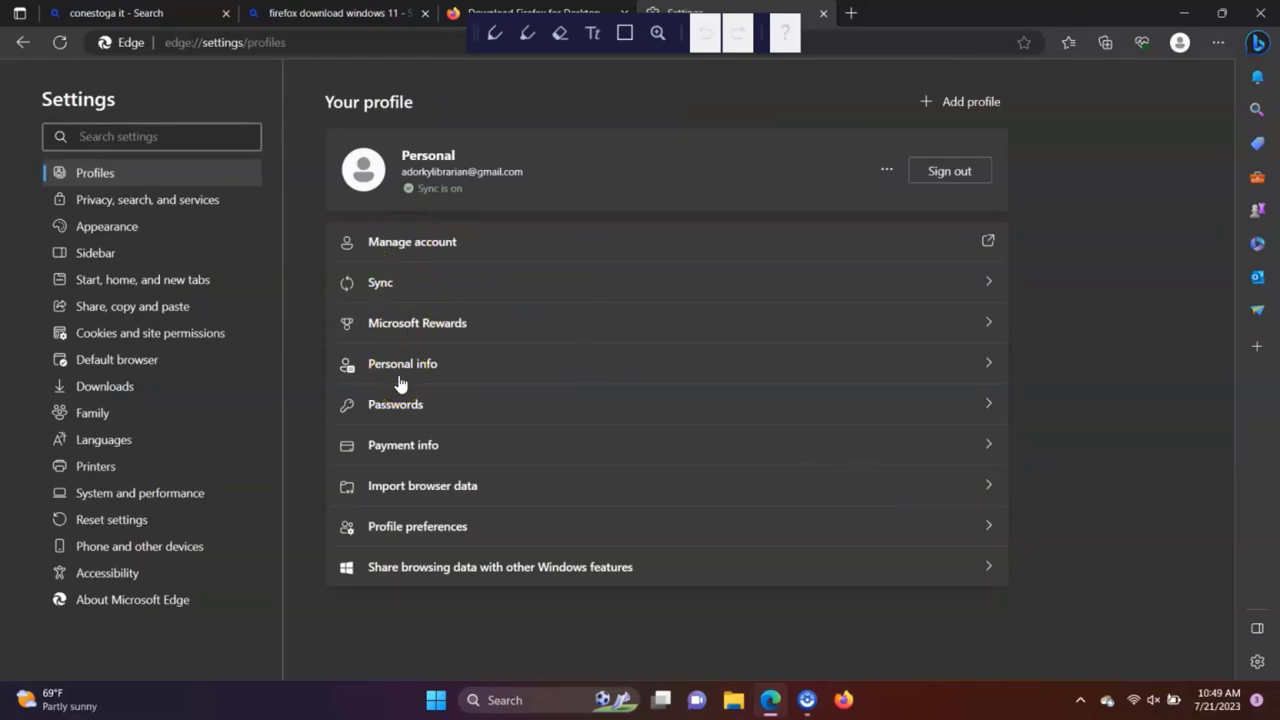
click(417, 526)
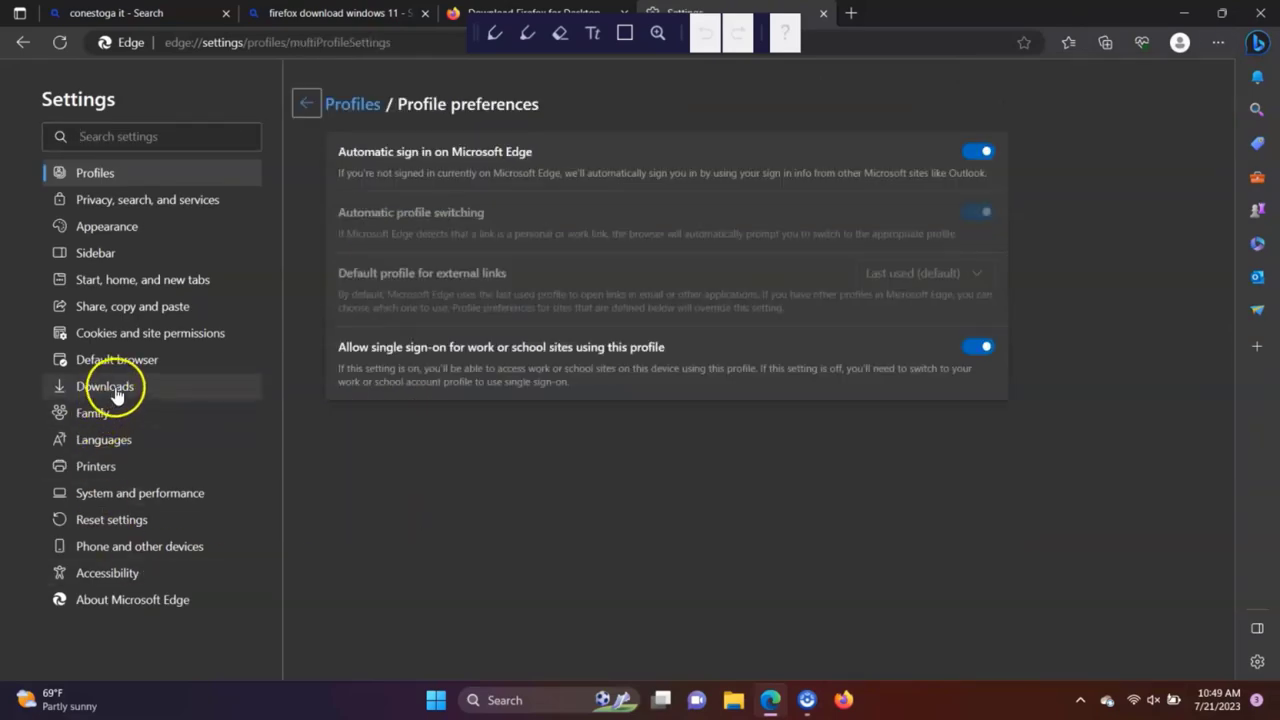
click(150, 333)
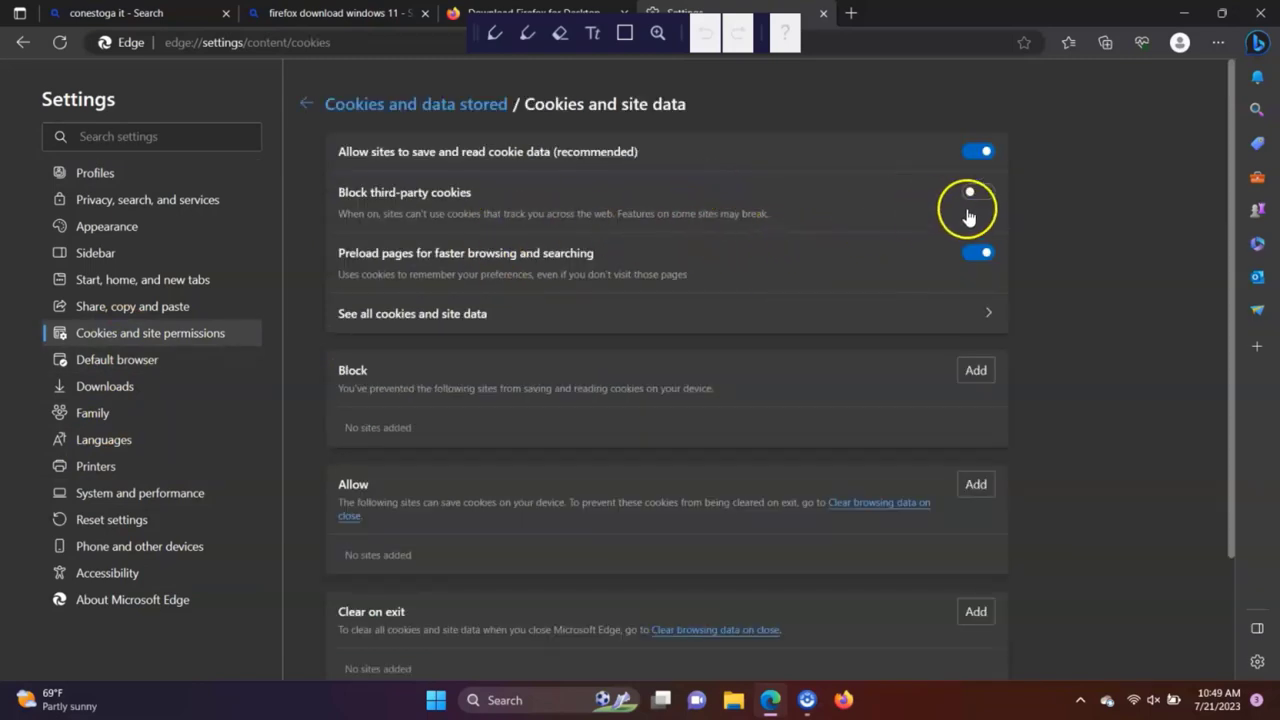
click(978, 191)
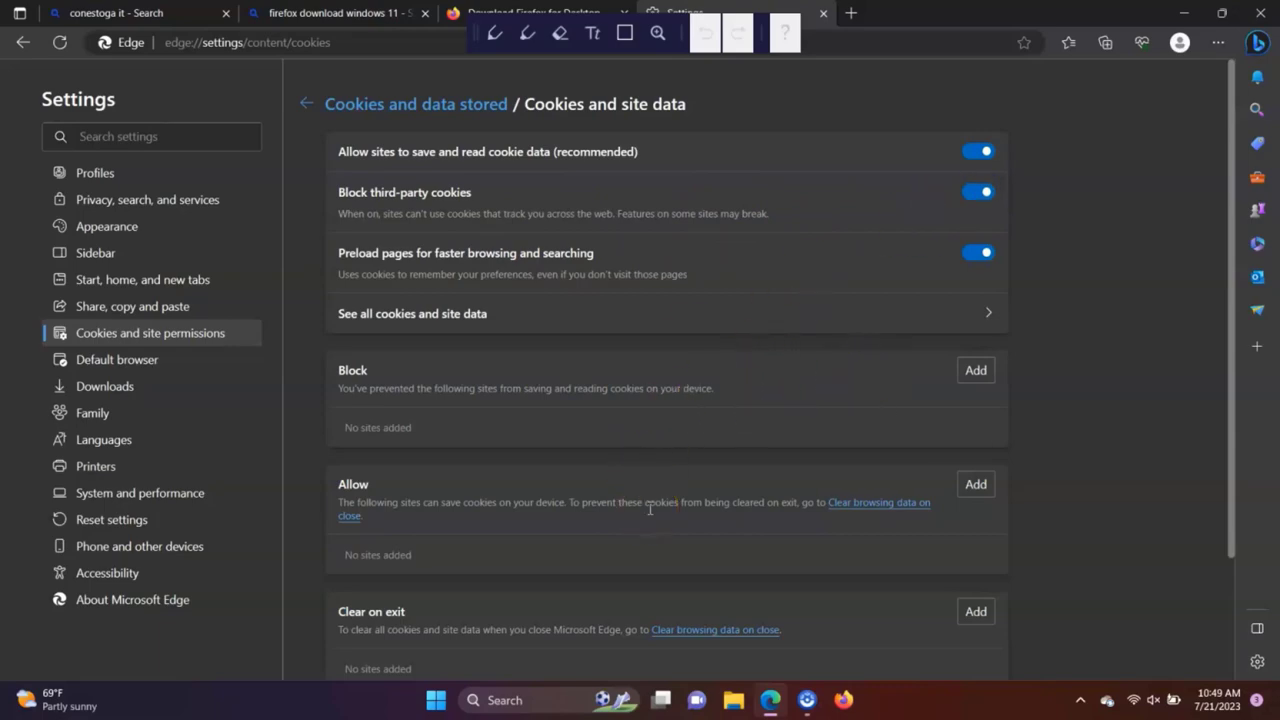
mouse_move(813, 148)
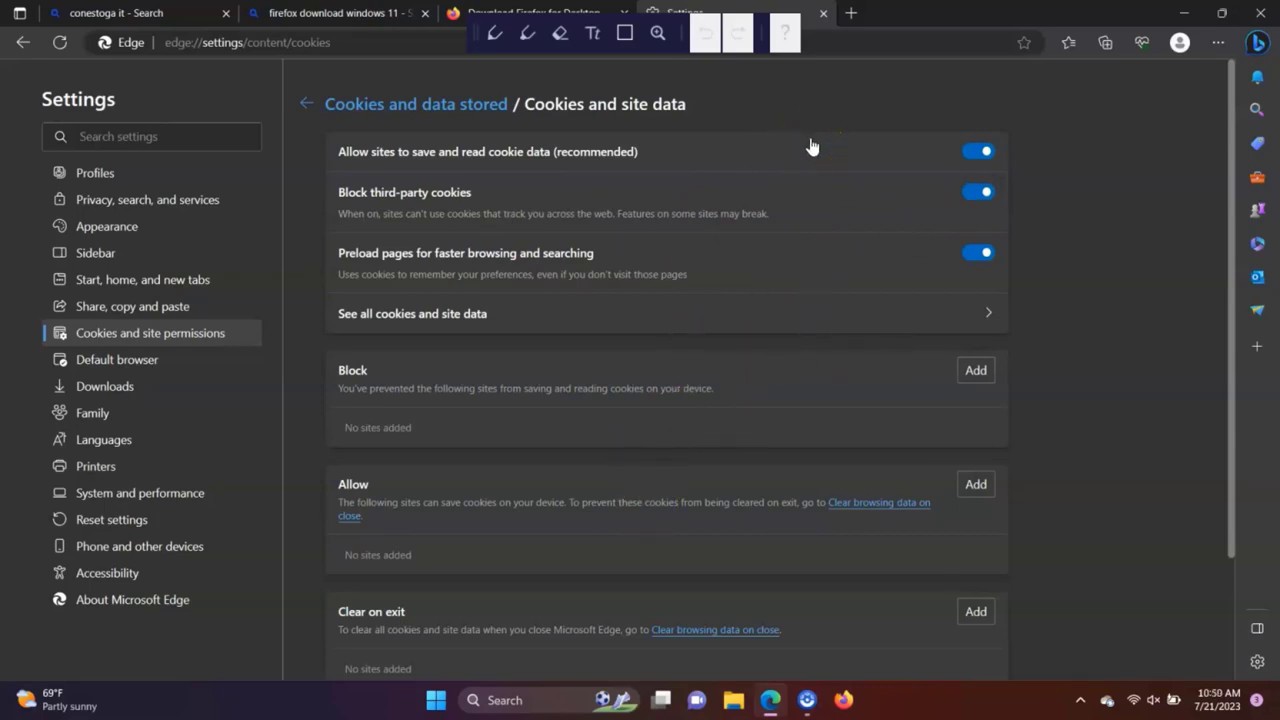